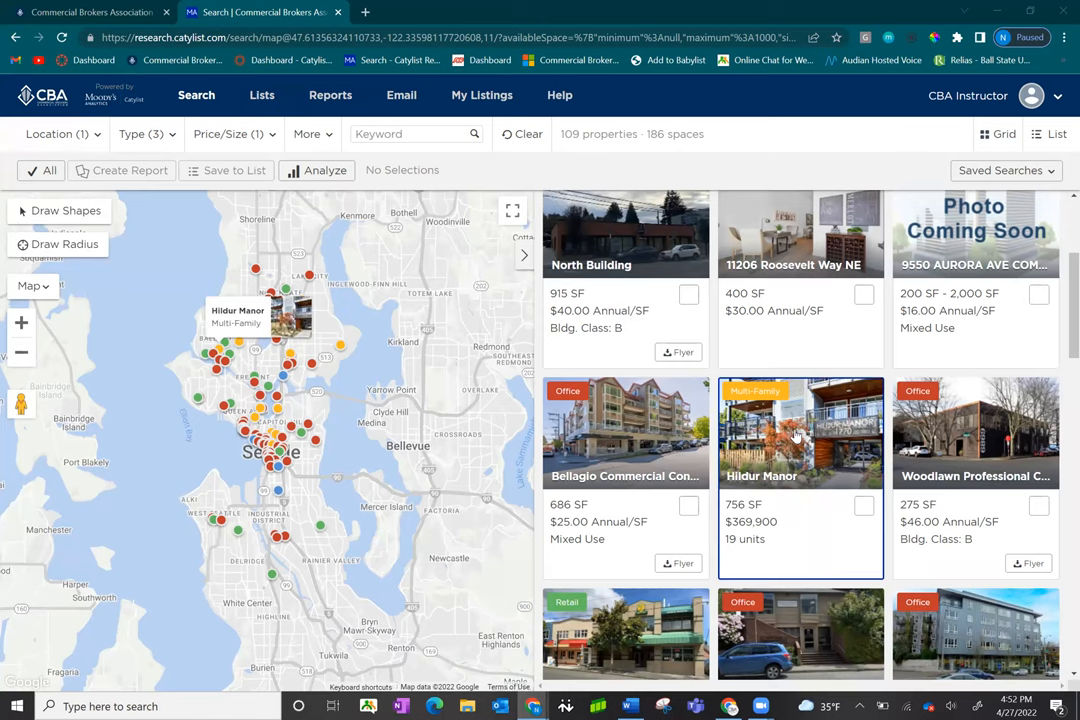
Step: Open the Hildur Manor preview showing multi-family type, 16,411 SF and 19 units
left_click(800, 430)
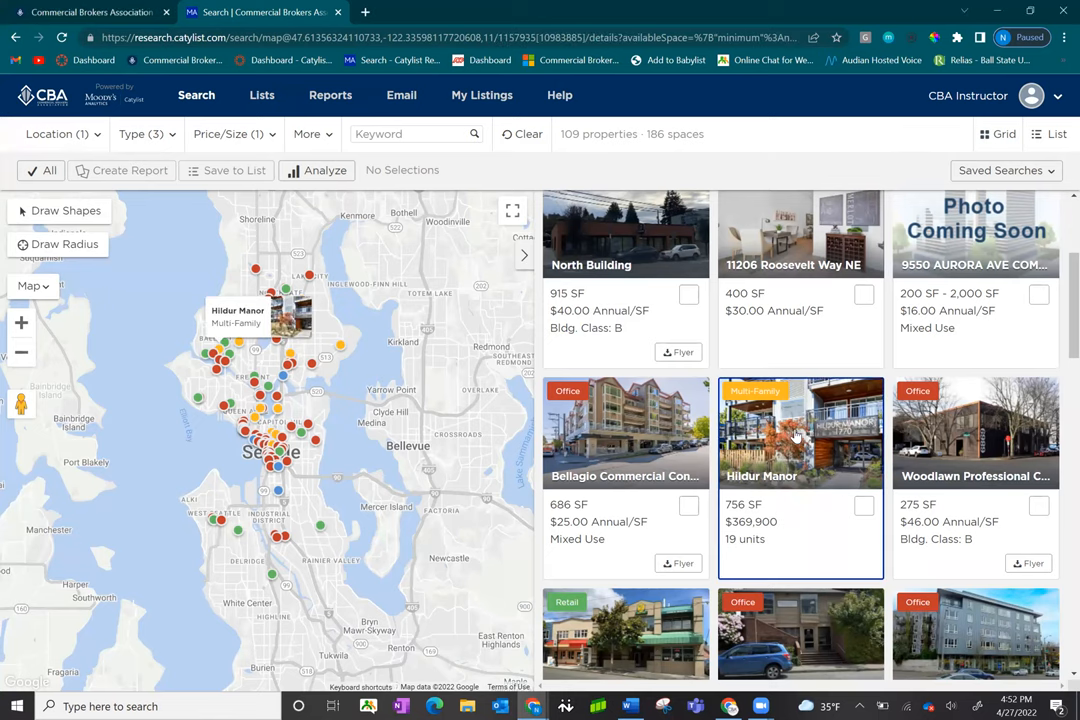
left_click(800, 432)
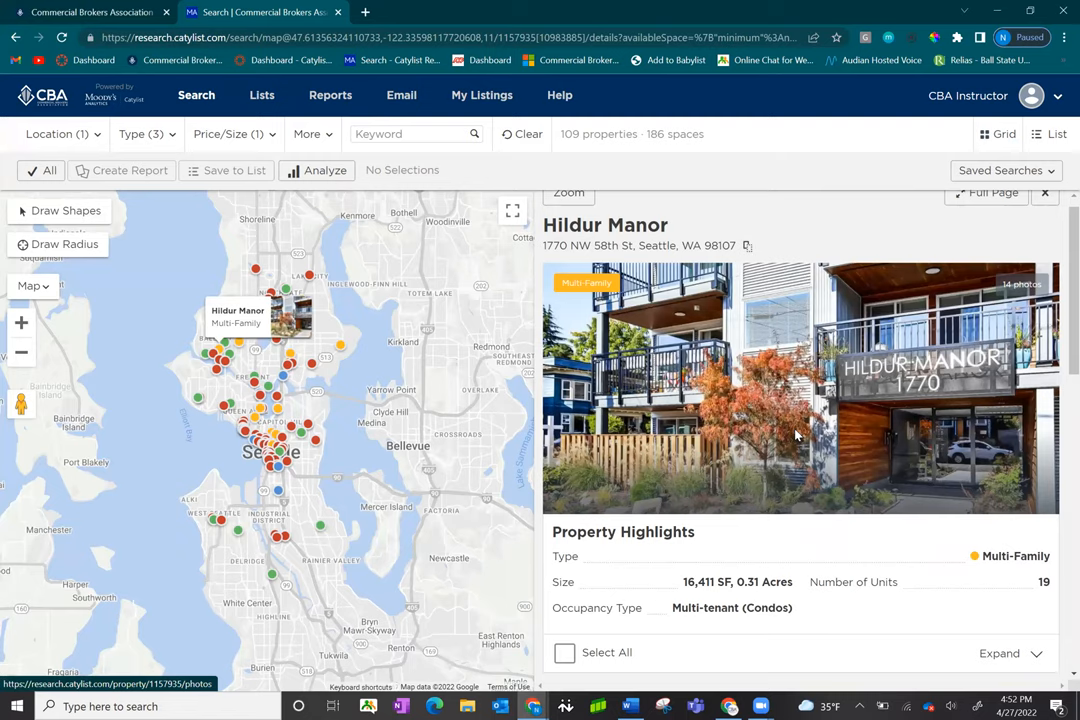
scroll("down", 3)
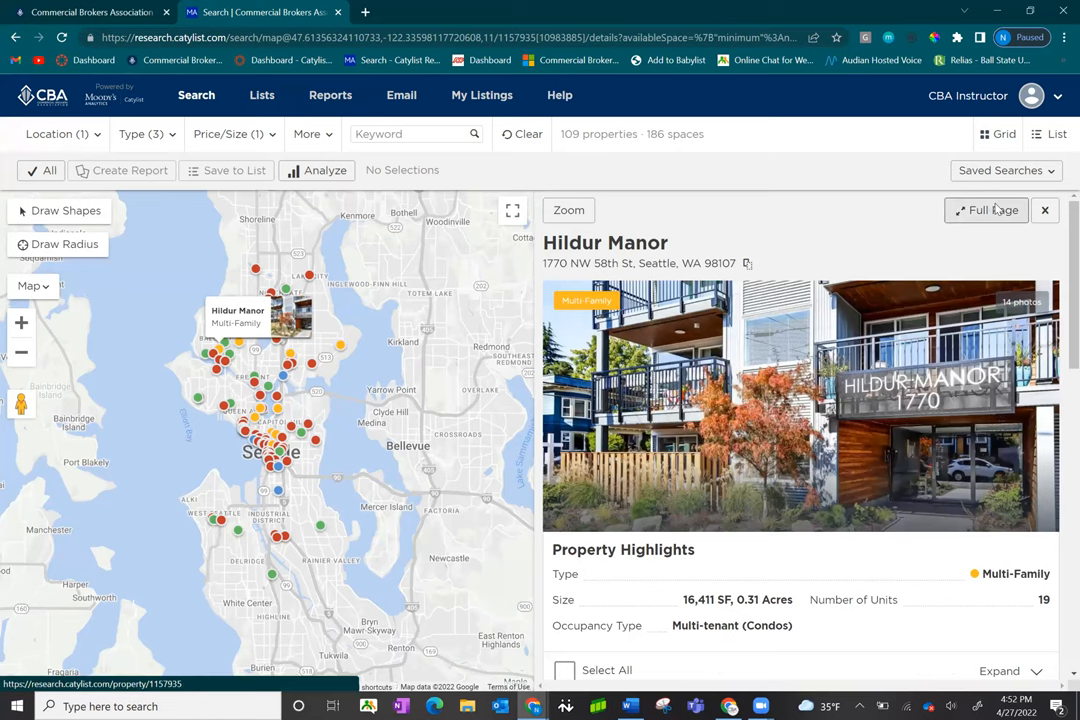
left_click(986, 210)
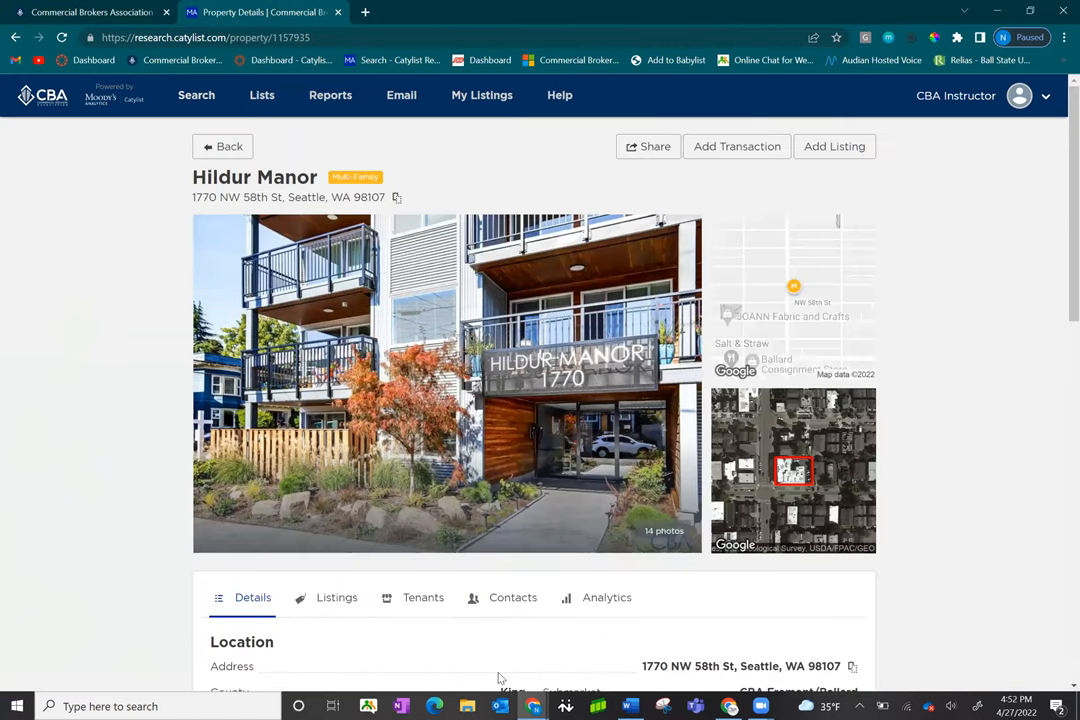
scroll("down", 3)
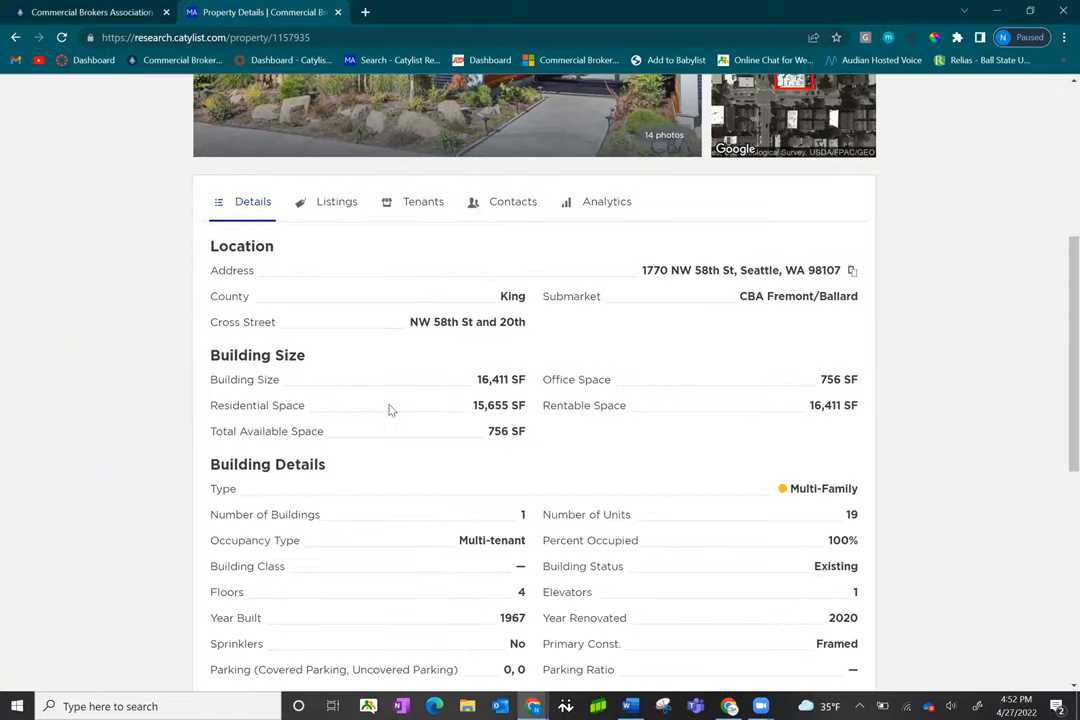
mouse_move(432, 224)
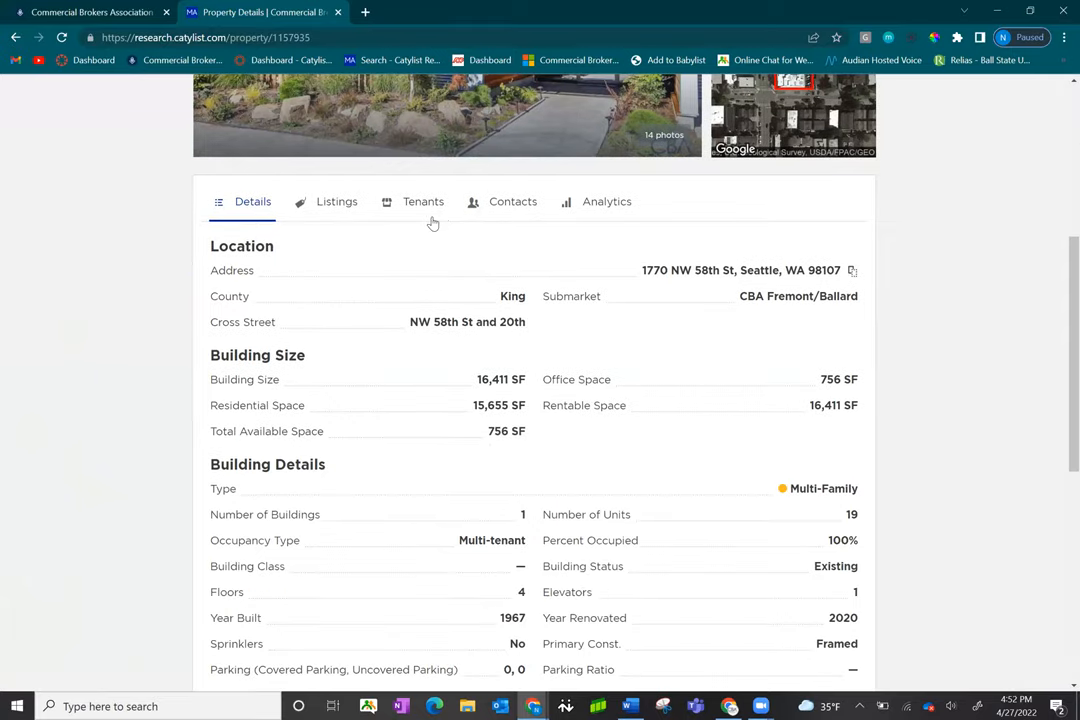
scroll("down", 3)
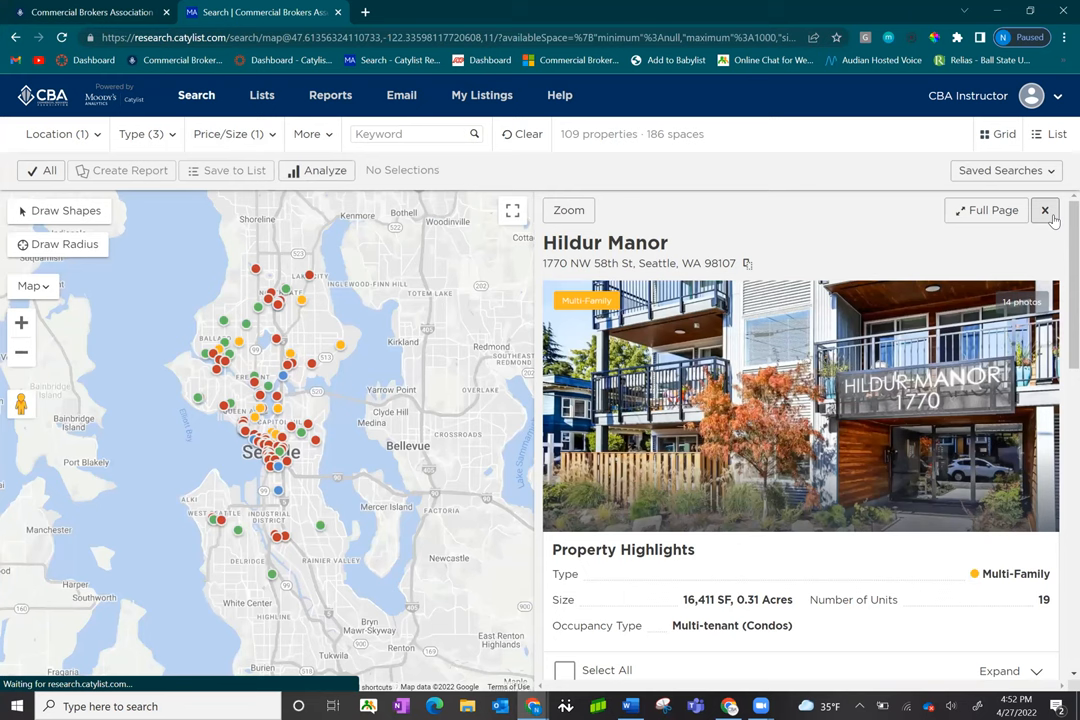
Step: Close the Hildur Manor preview, expand results to a full-page card grid of 109 properties, and show sorting options
left_click(1044, 210)
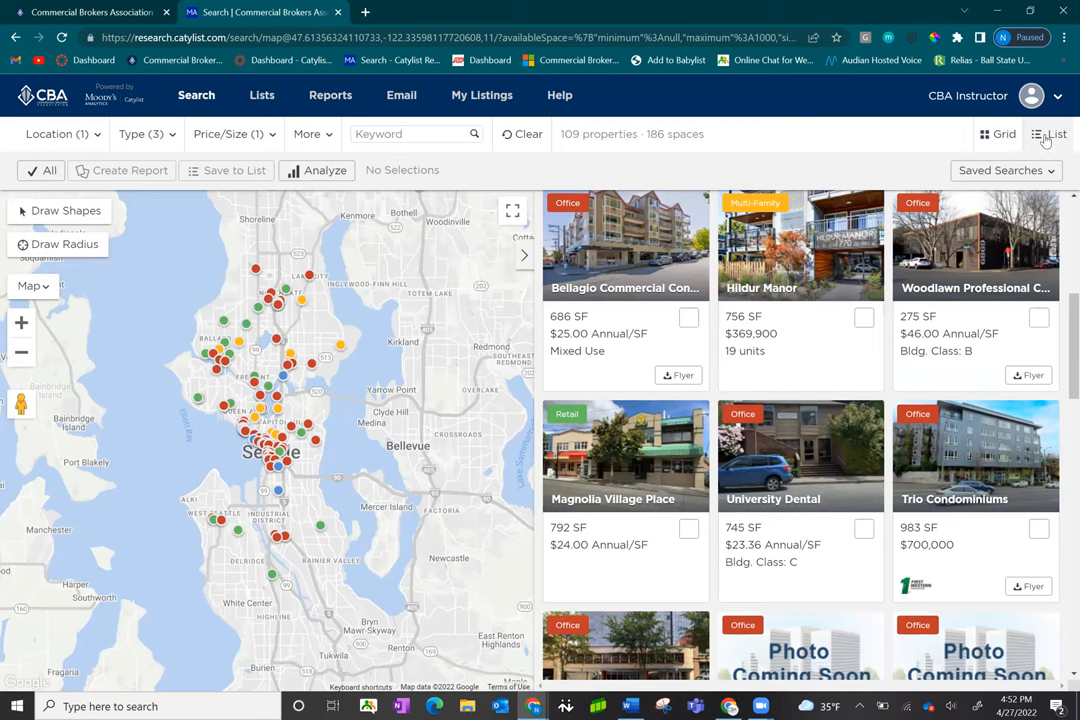
left_click(1004, 134)
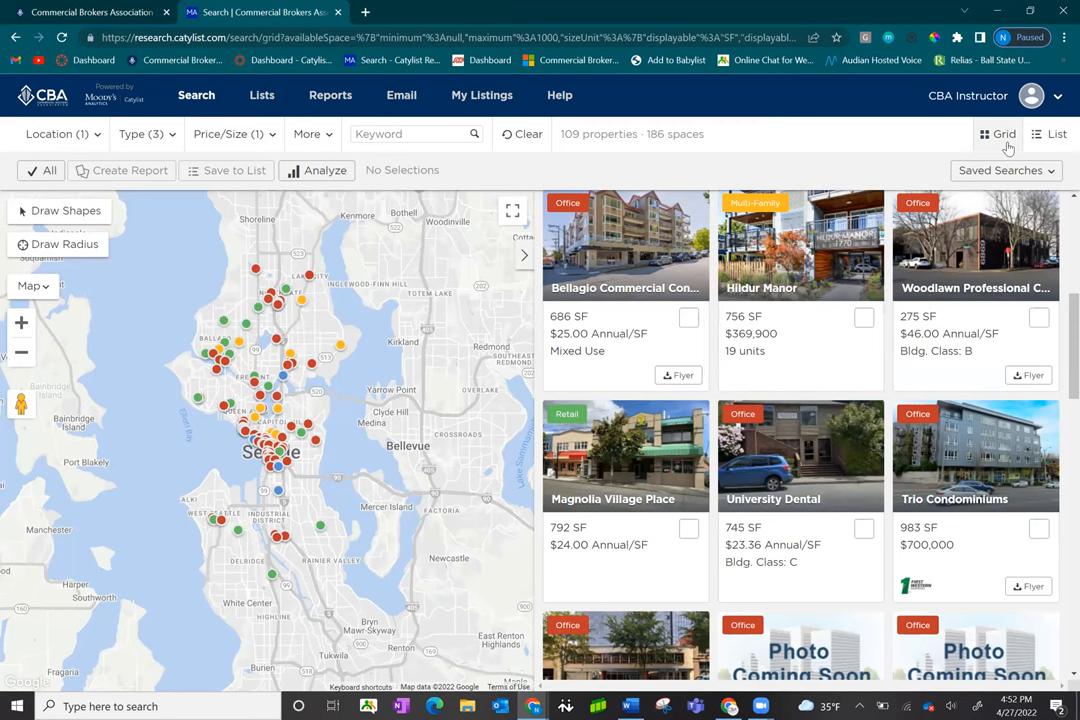
left_click(1004, 132)
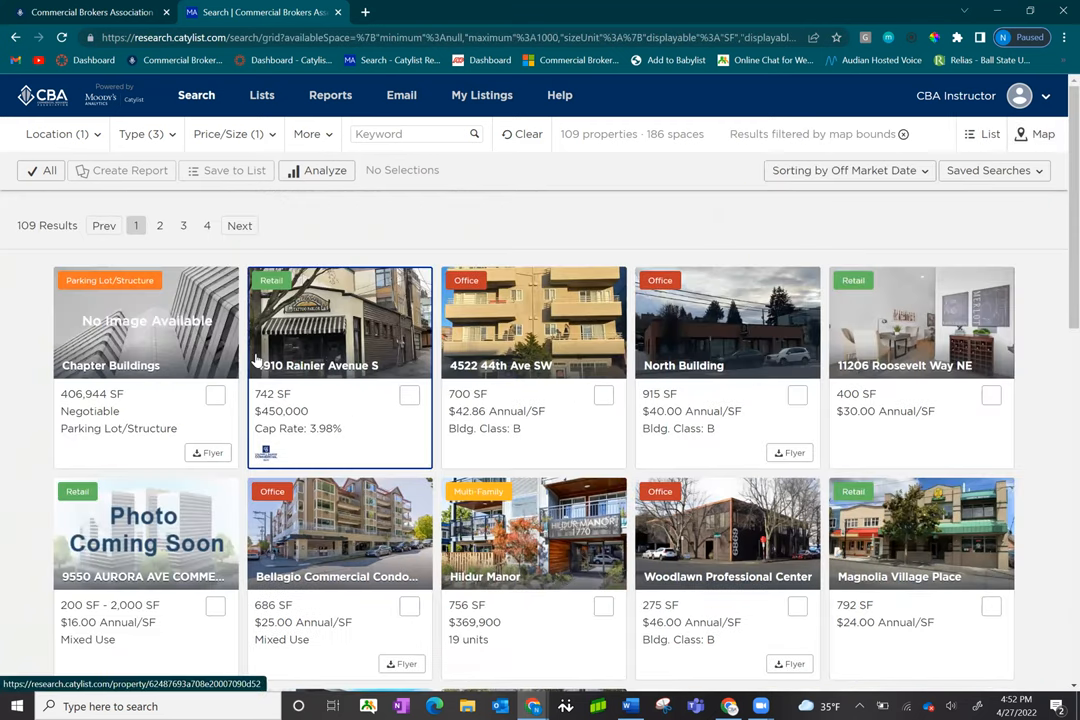
scroll("down", 3)
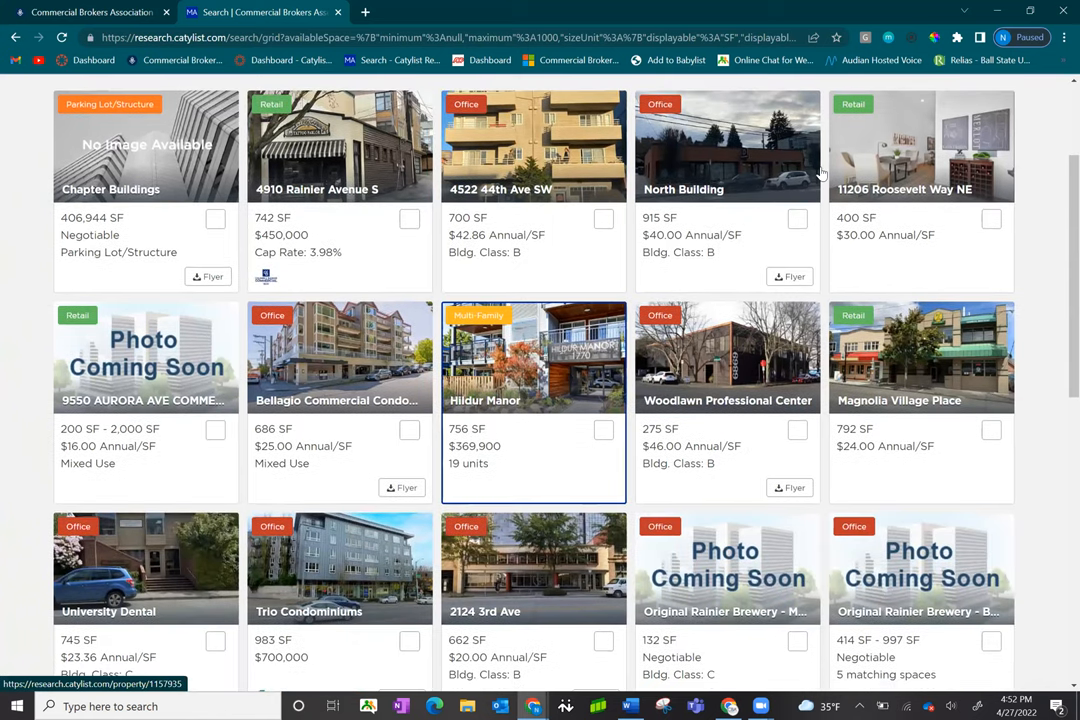
left_click(848, 170)
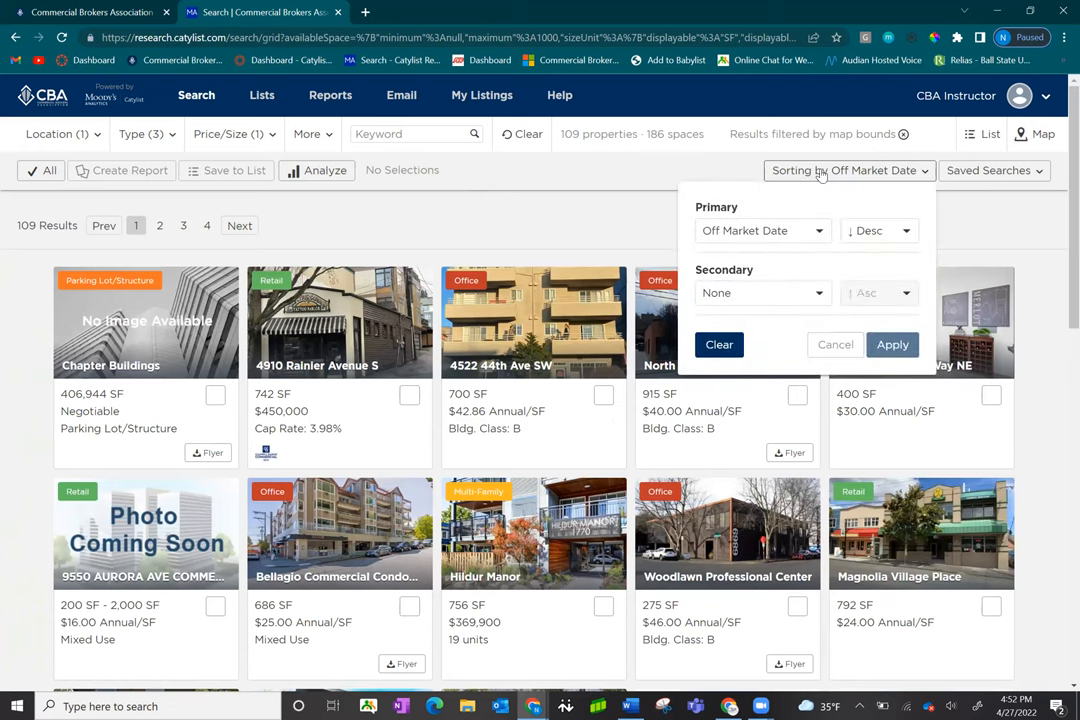
mouse_move(796, 232)
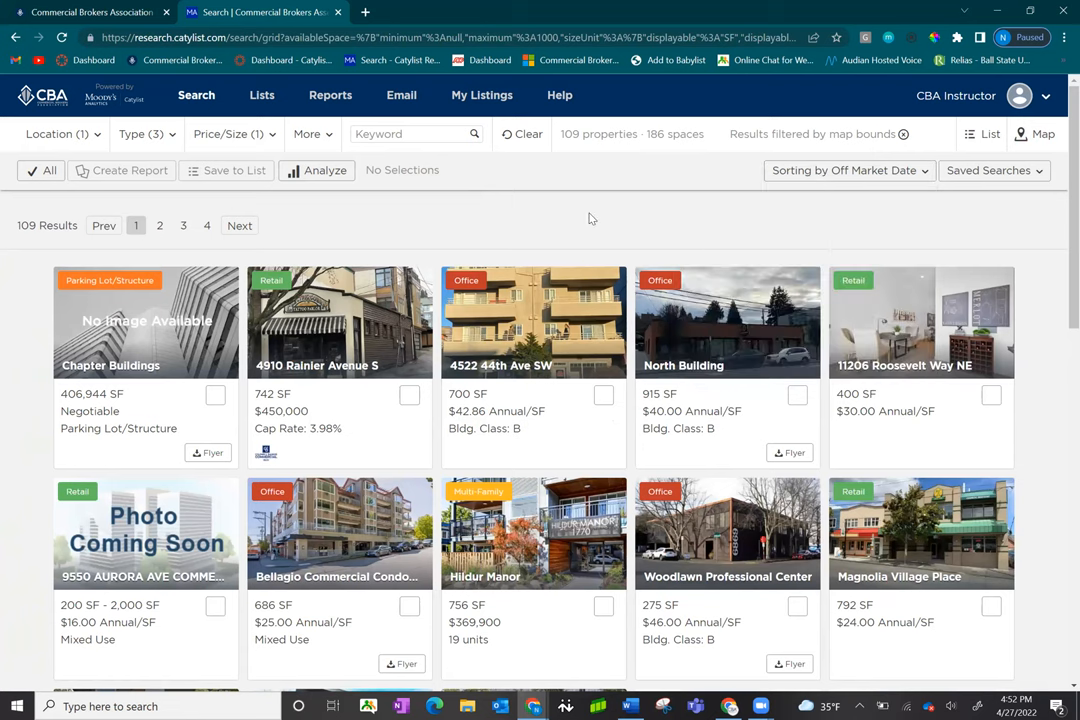
mouse_move(920, 160)
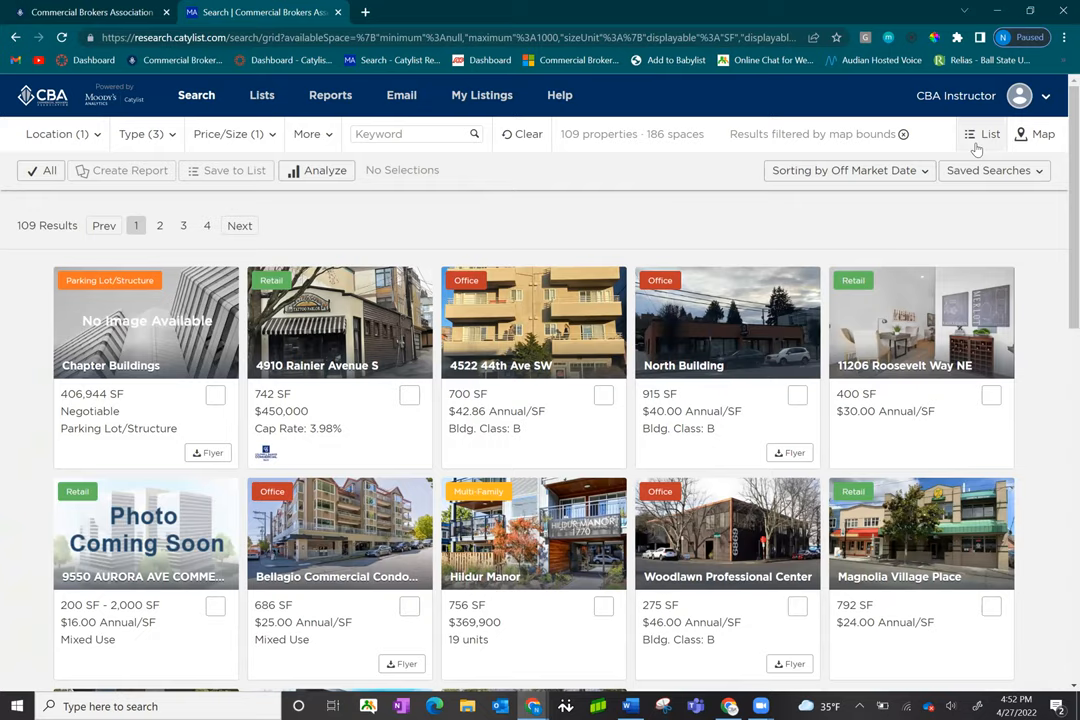
Step: Show the 109 properties as list rows grouped by property with their listings and brokers
left_click(984, 134)
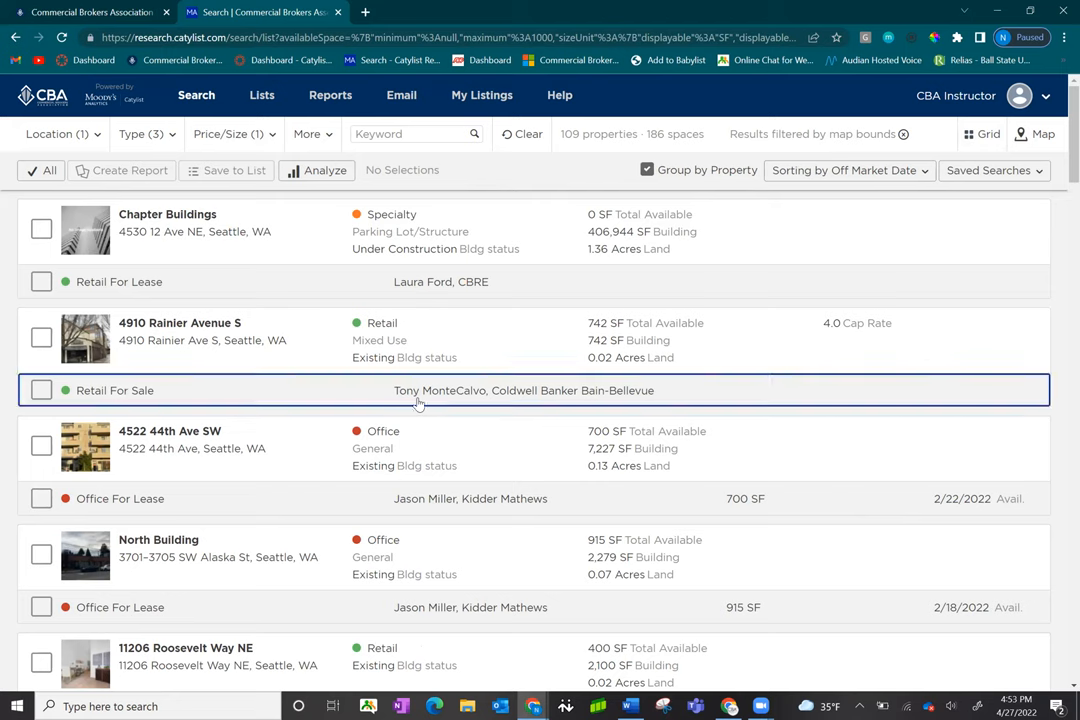
mouse_move(442, 608)
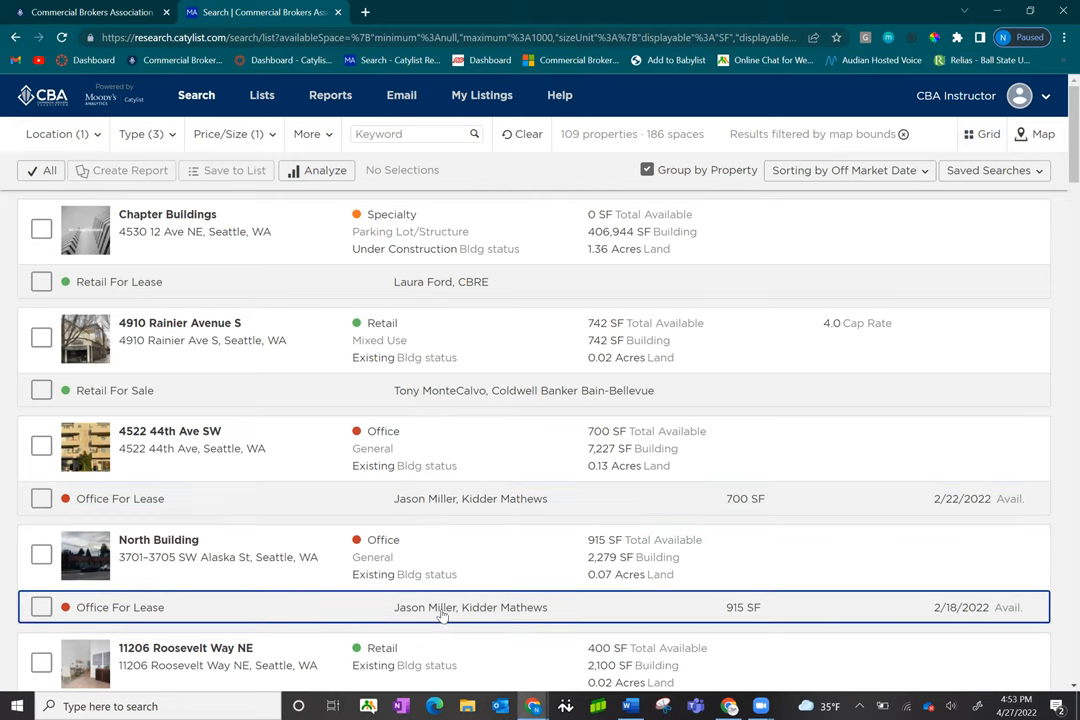
left_click(848, 170)
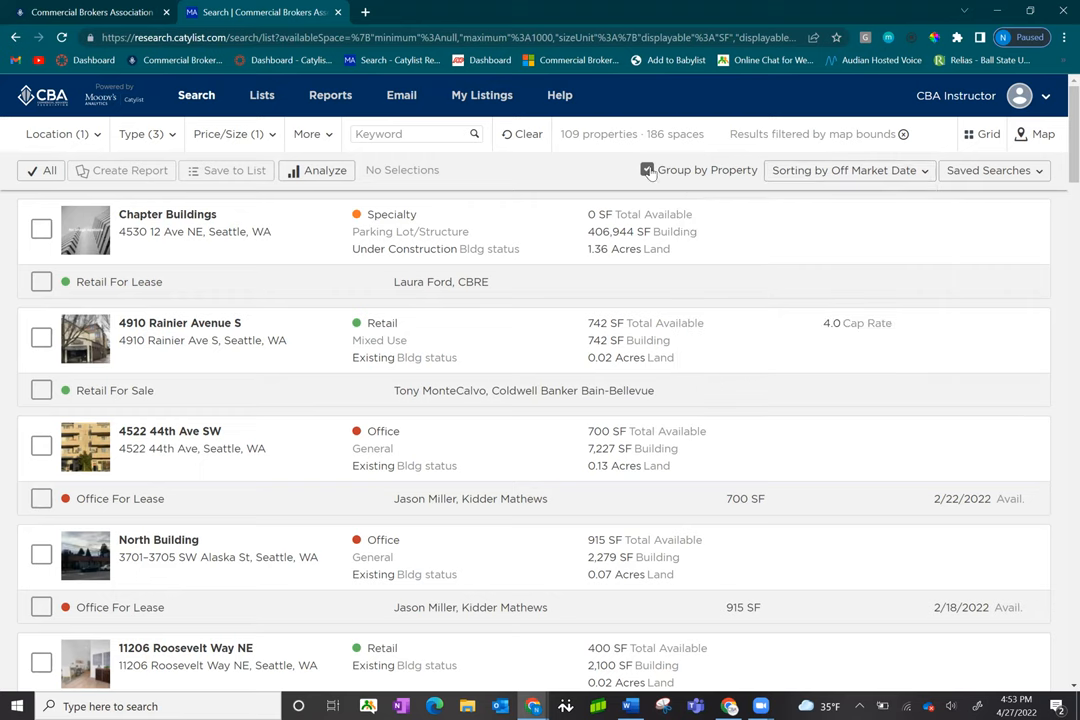
Step: Turn off Group by Property so each space is listed individually with price, size and broker
left_click(648, 168)
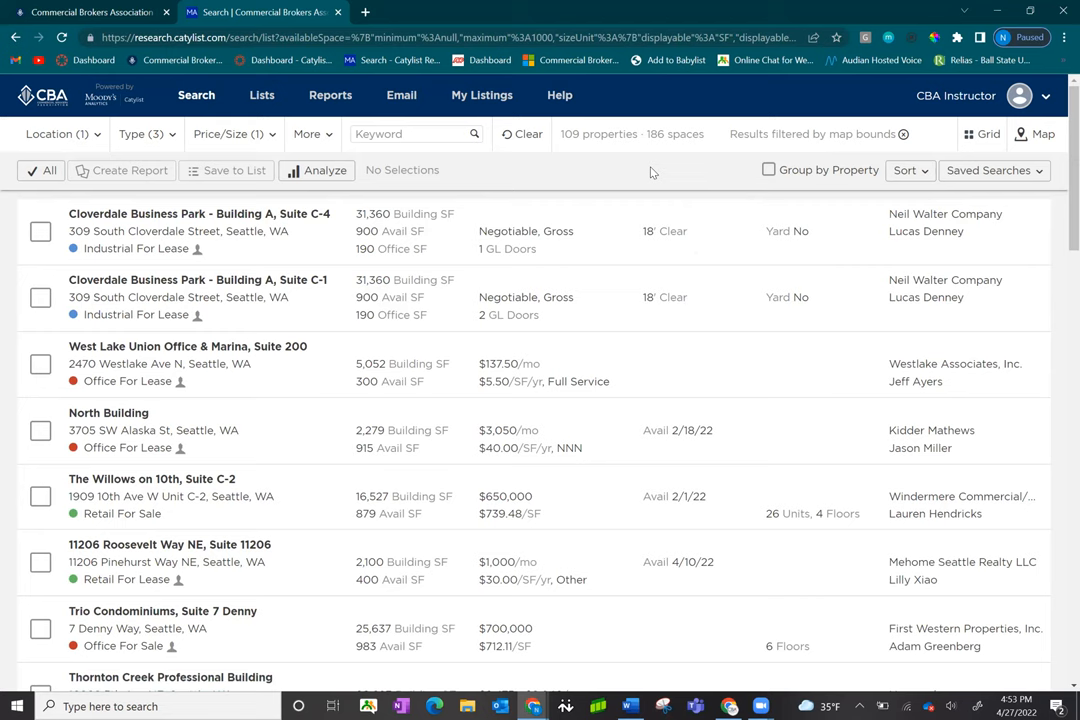
mouse_move(508, 412)
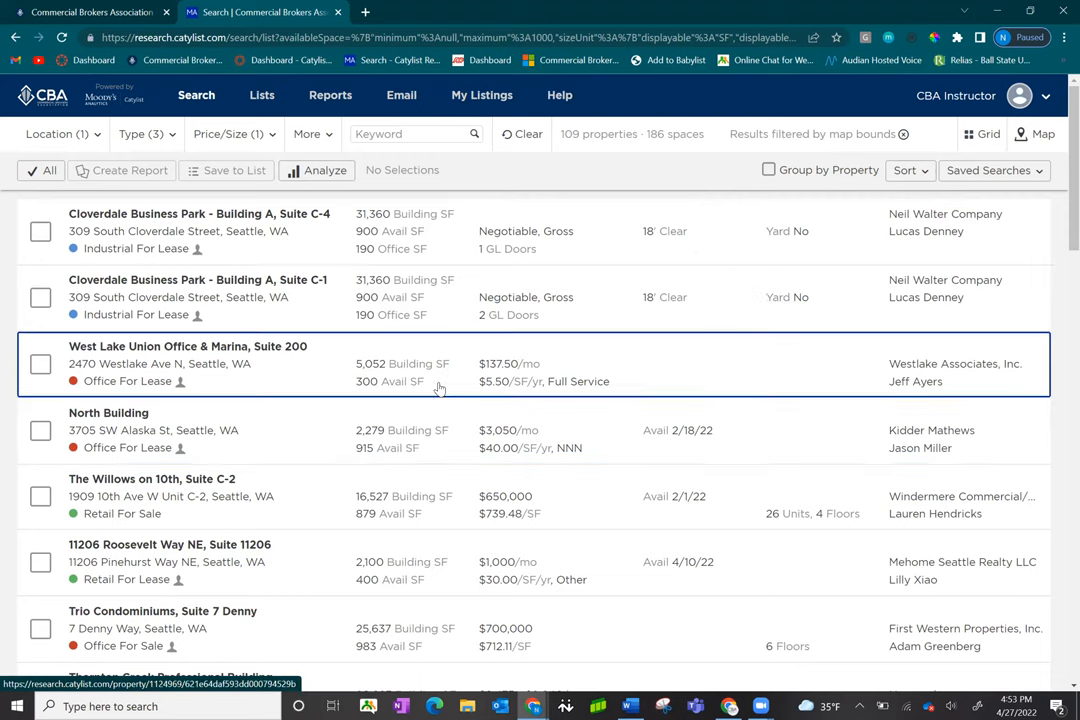
mouse_move(550, 388)
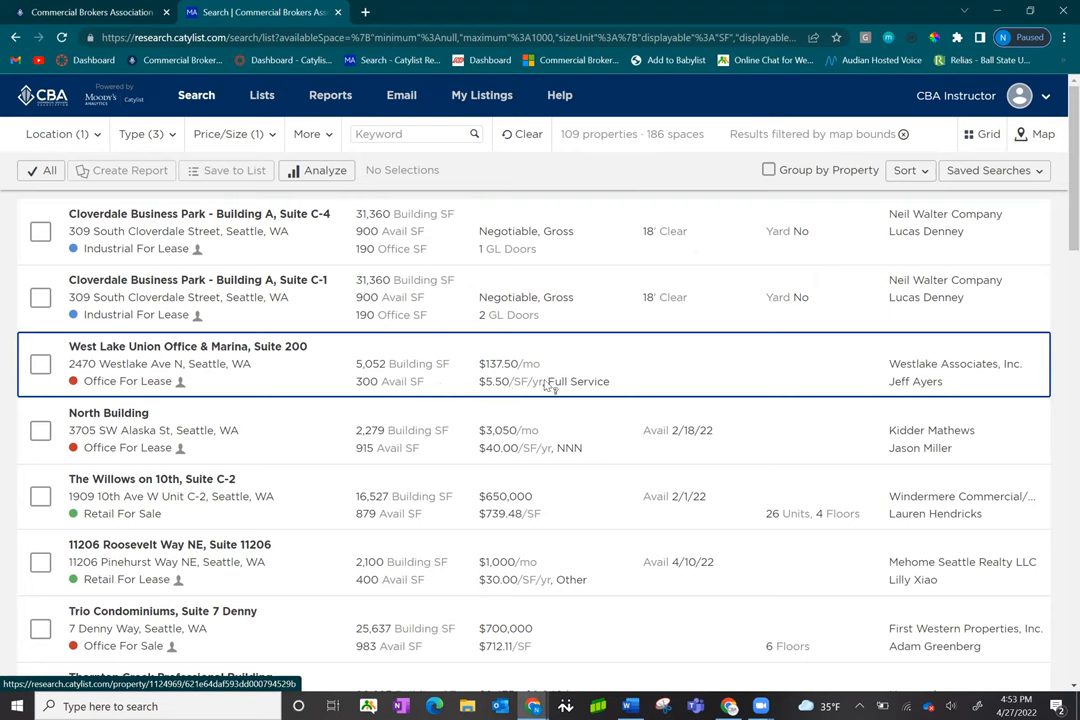
scroll("down", 3)
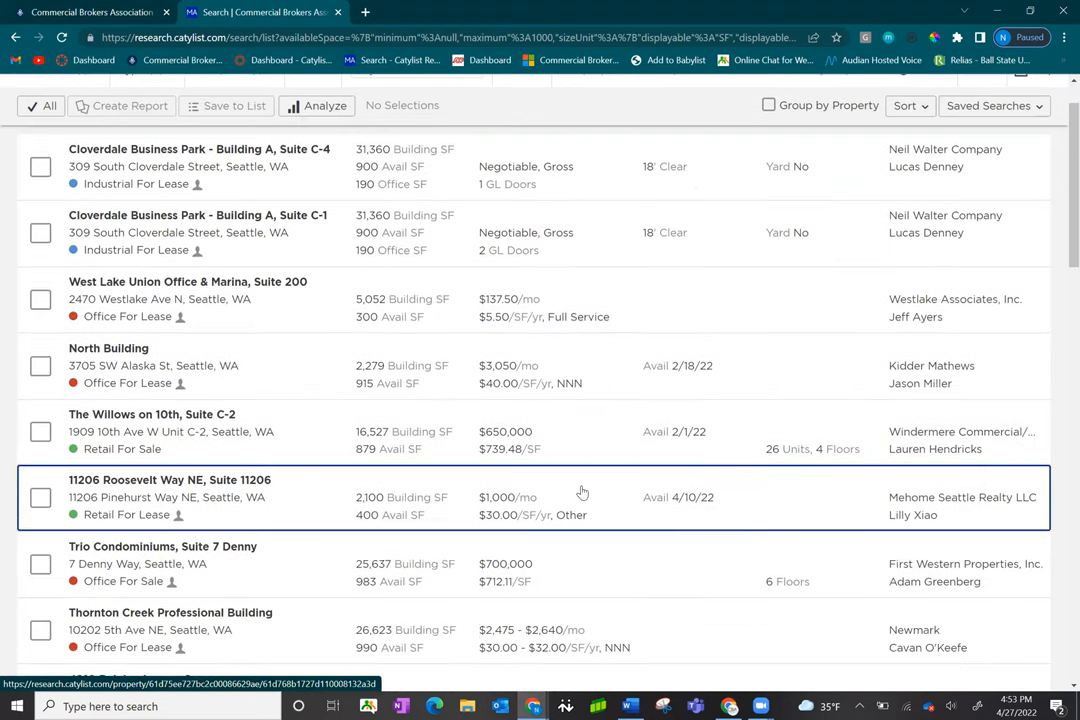
scroll("down", 3)
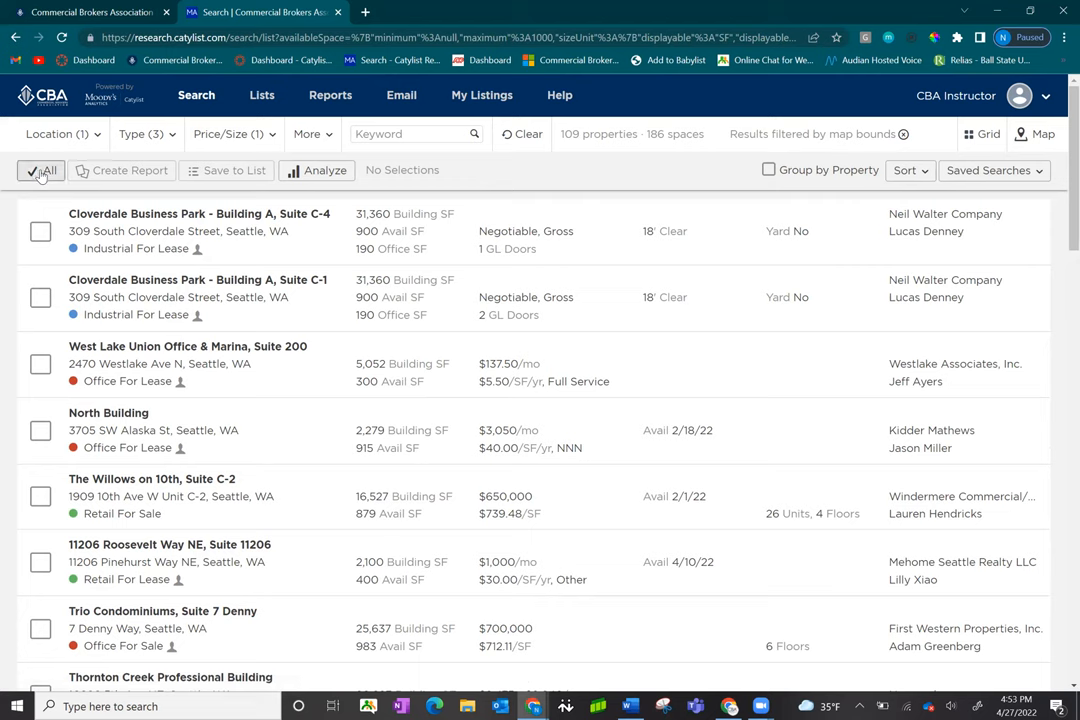
left_click(44, 170)
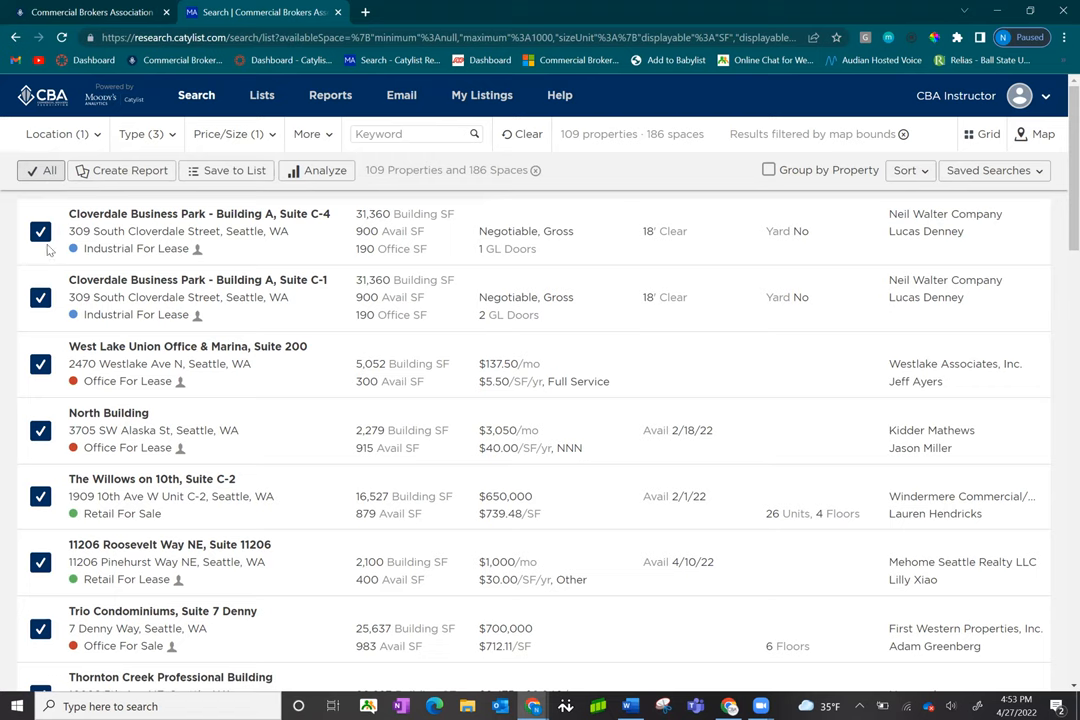
left_click(40, 364)
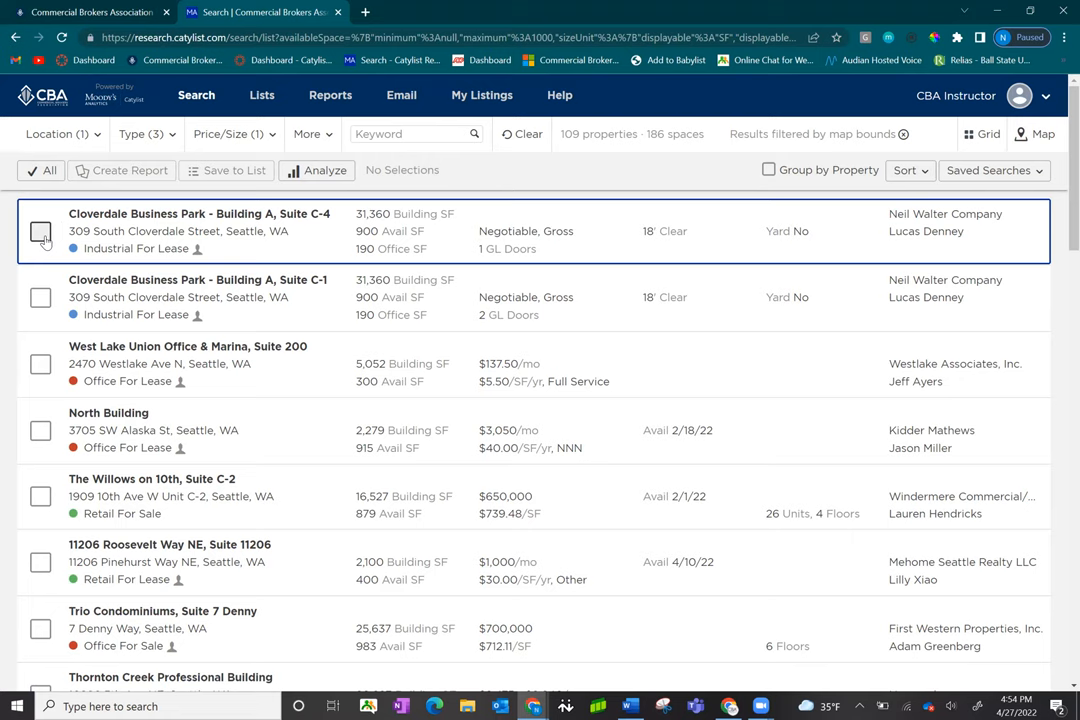
Step: Select the Cloverdale Building A, Suite C-4 listing
left_click(40, 364)
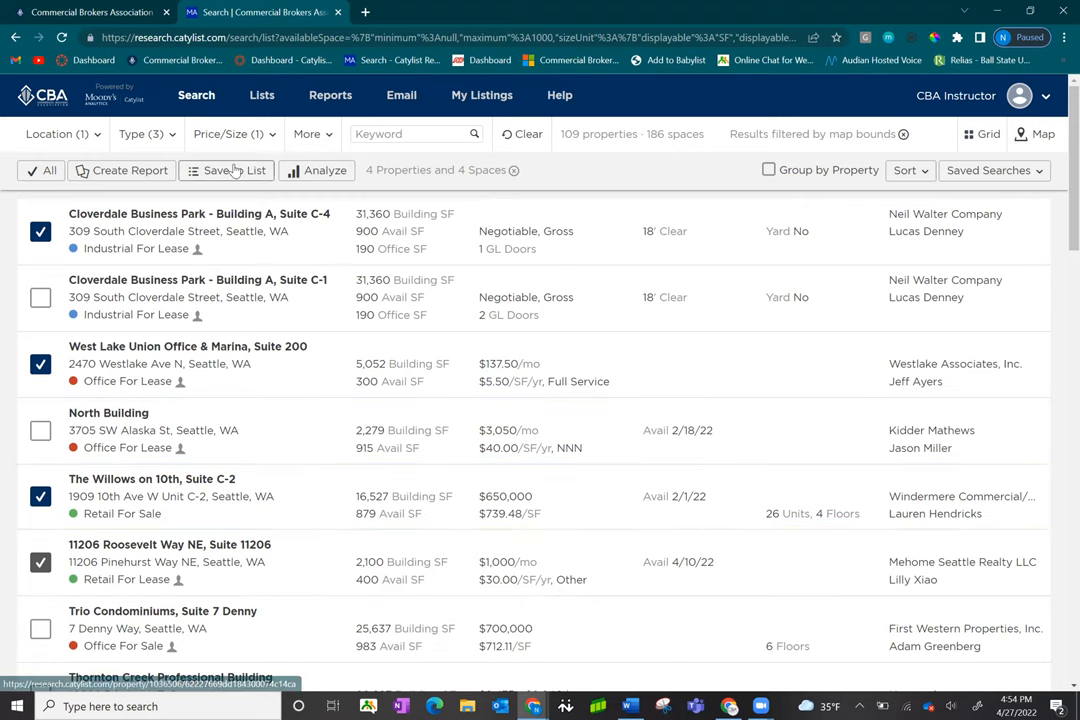
Step: Save the four selected listings to a new list named 'Training Webinar' and view it among saved lists
left_click(228, 170)
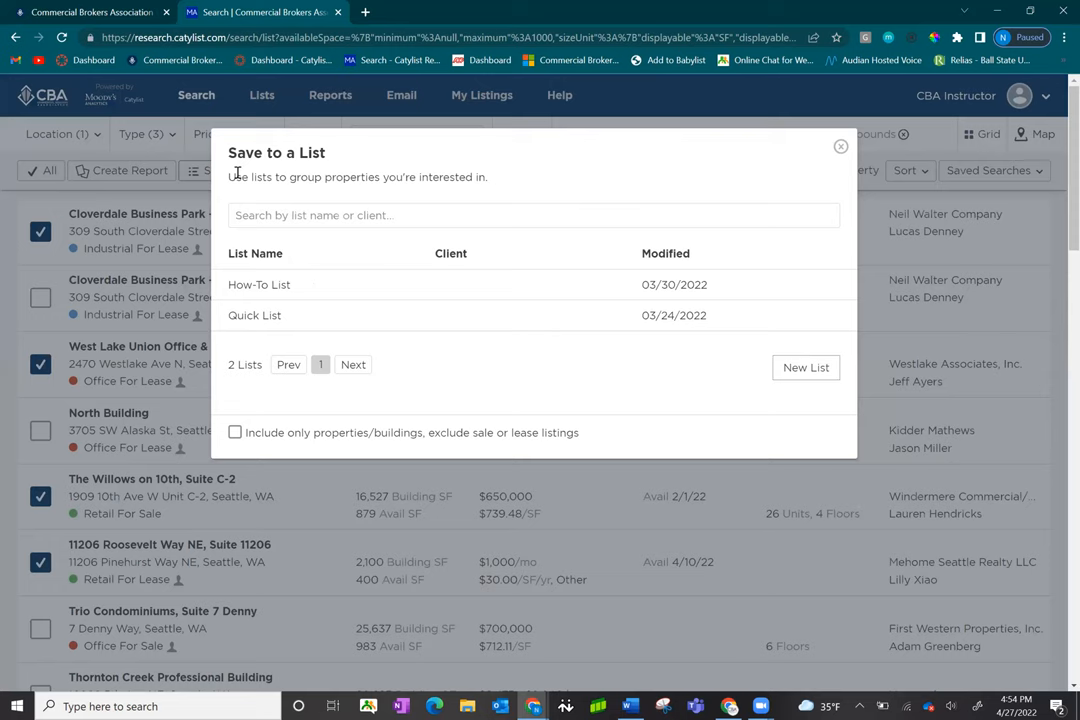
mouse_move(806, 368)
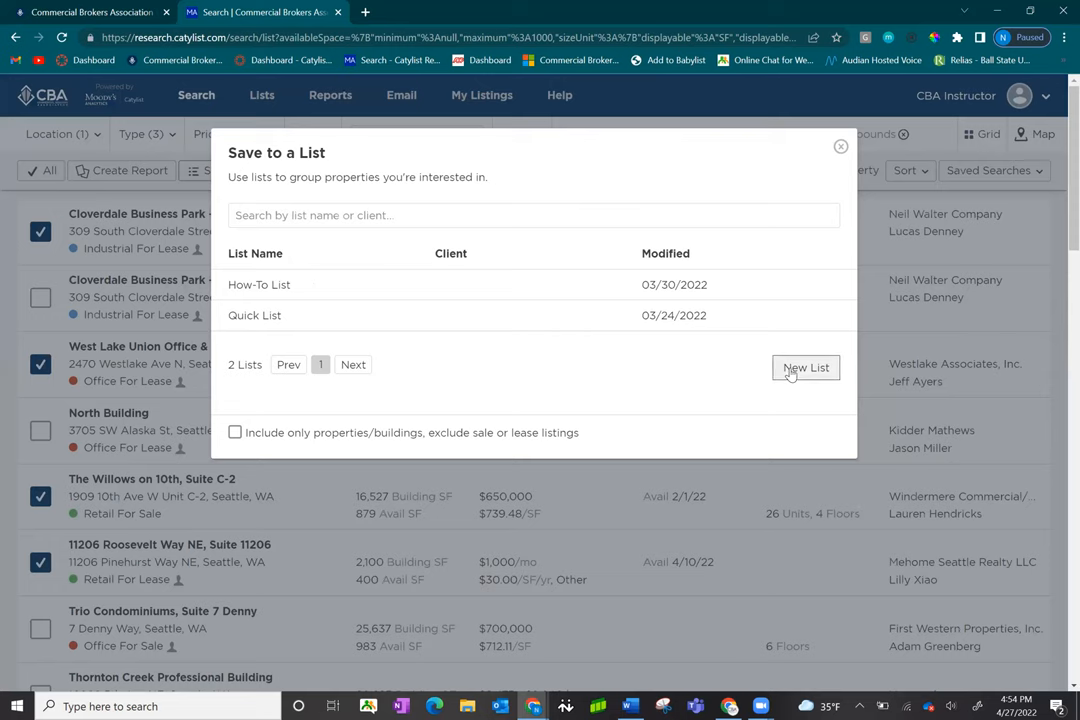
left_click(806, 368)
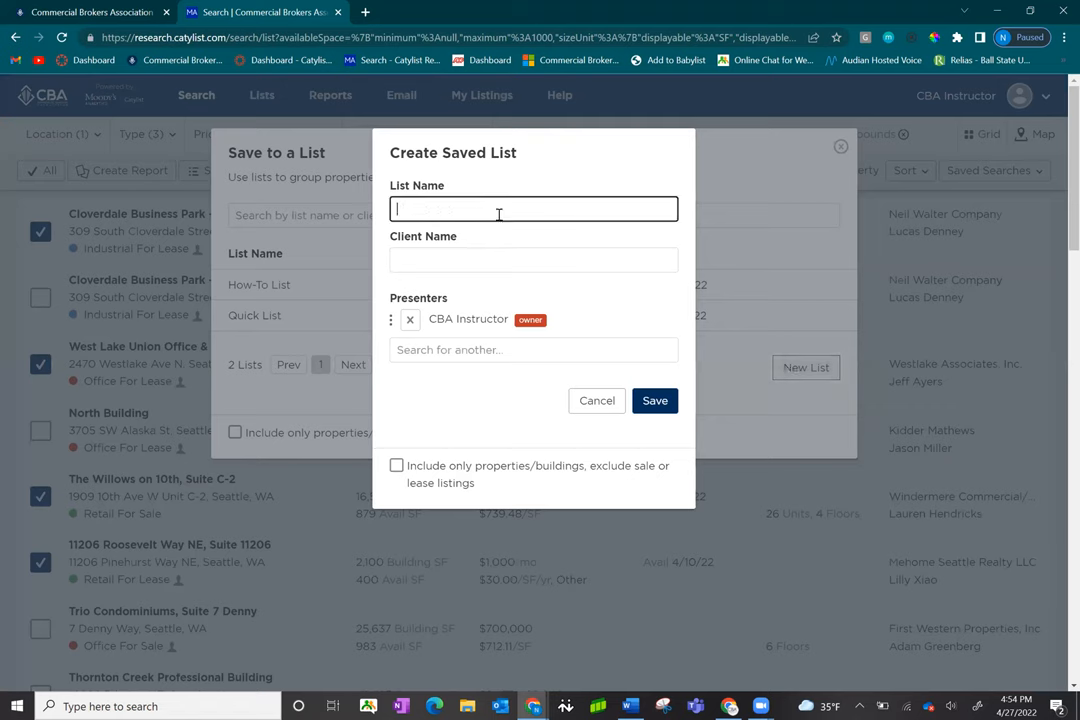
type("Training Webinar")
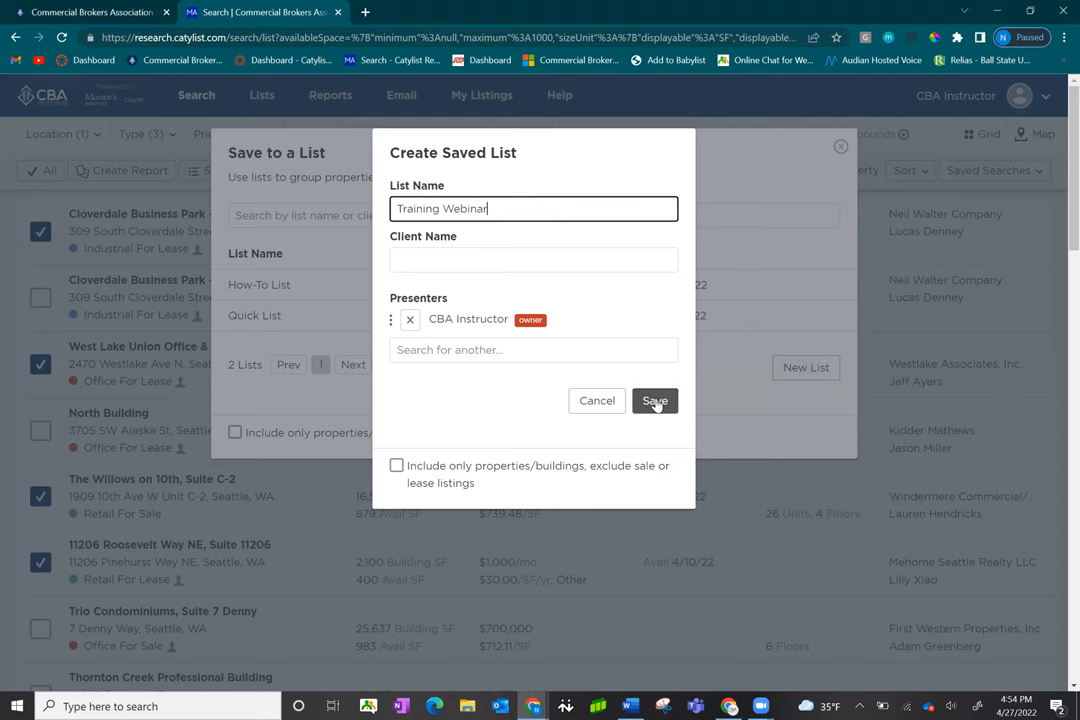
left_click(656, 400)
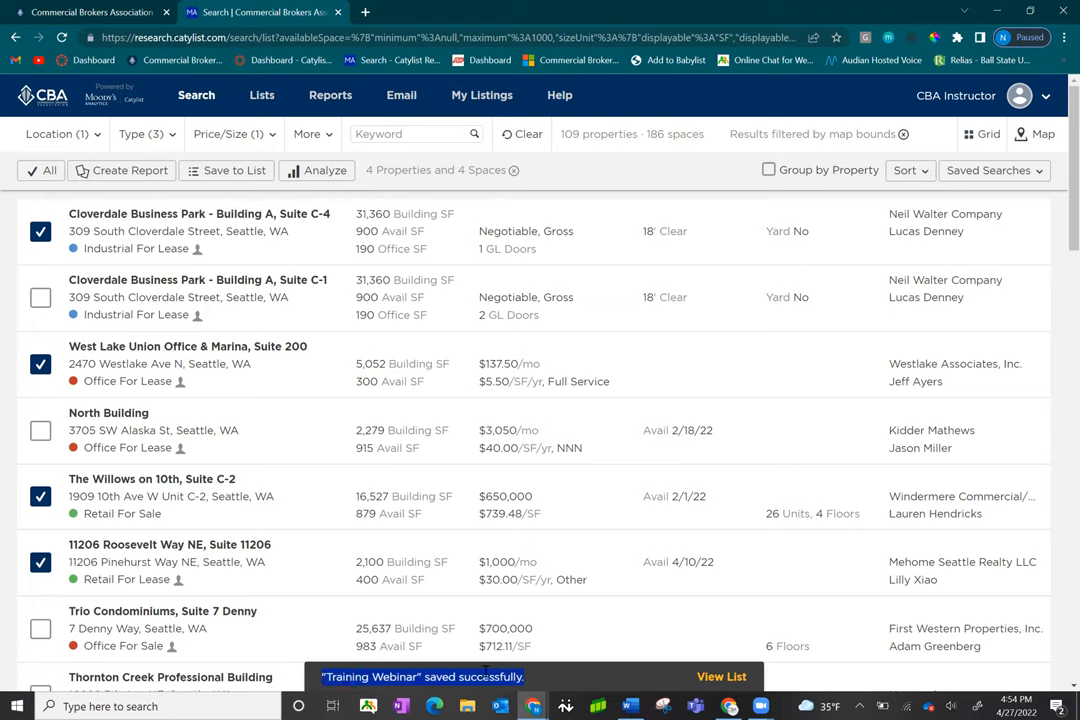
mouse_move(540, 680)
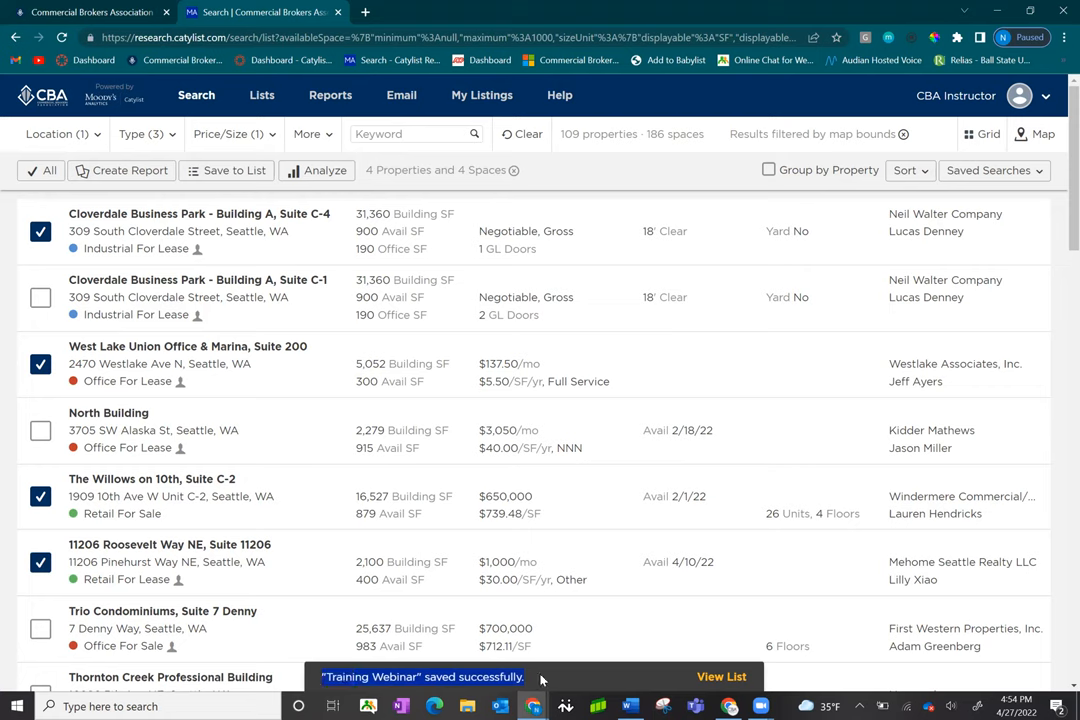
mouse_move(260, 96)
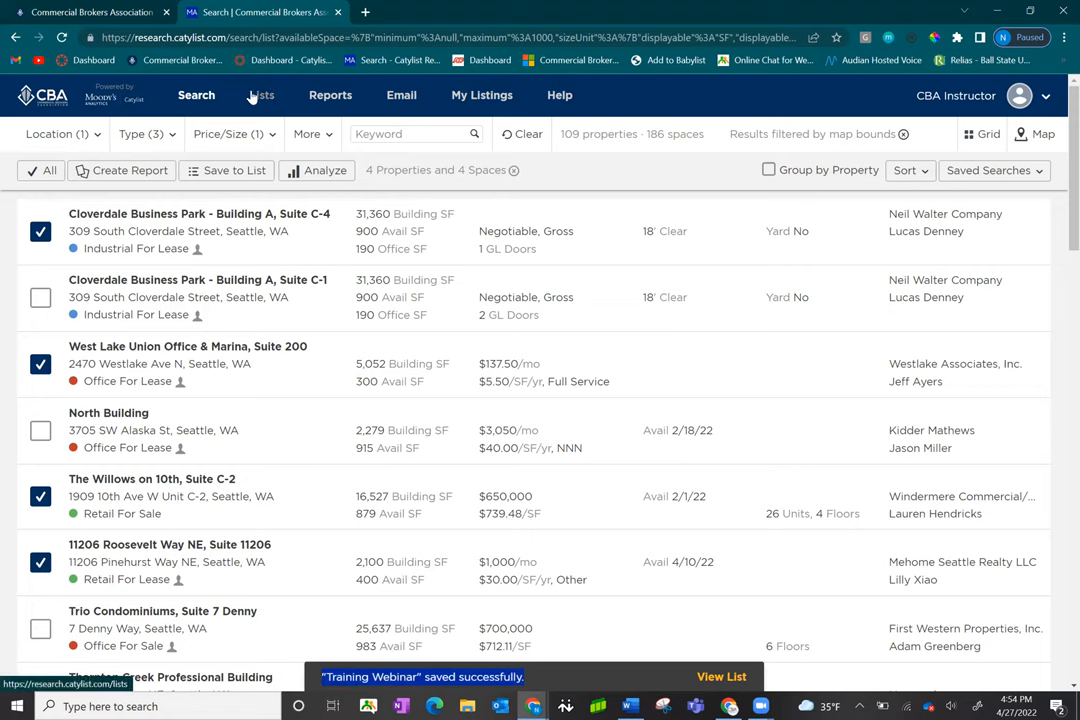
left_click(260, 96)
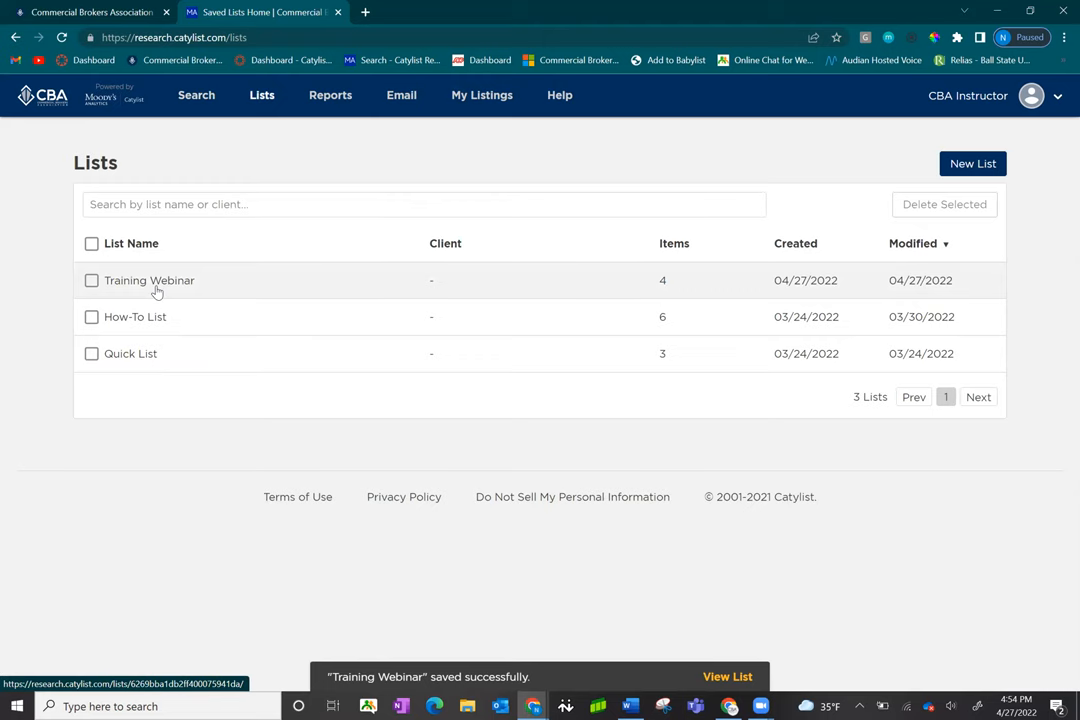
left_click(148, 280)
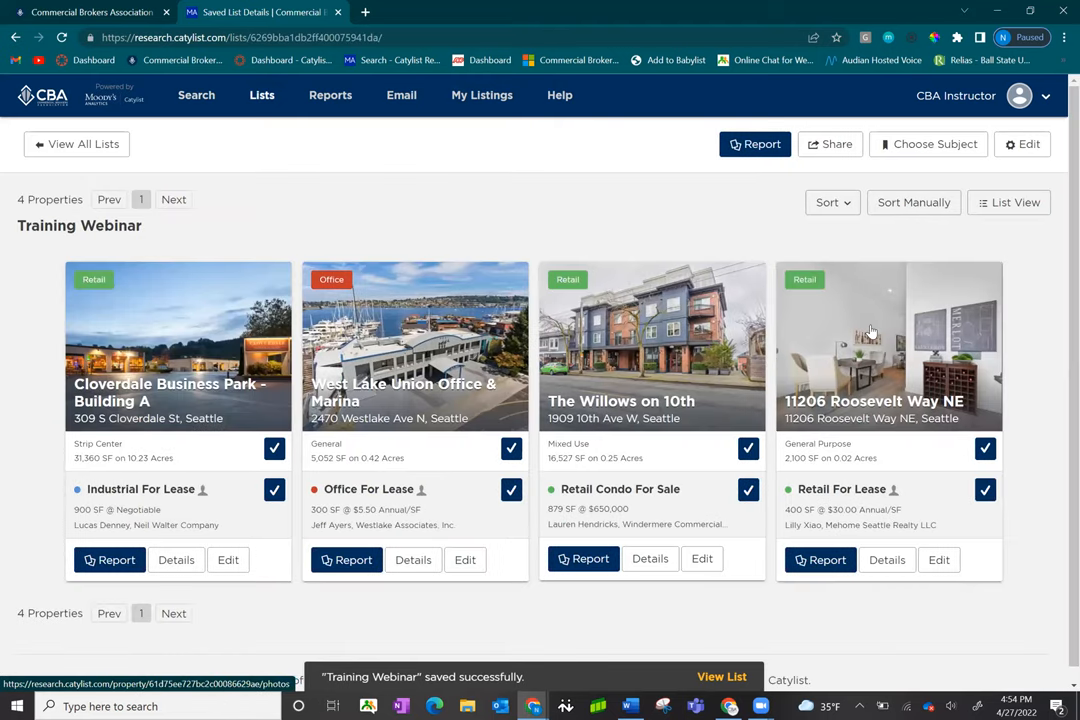
left_click(832, 202)
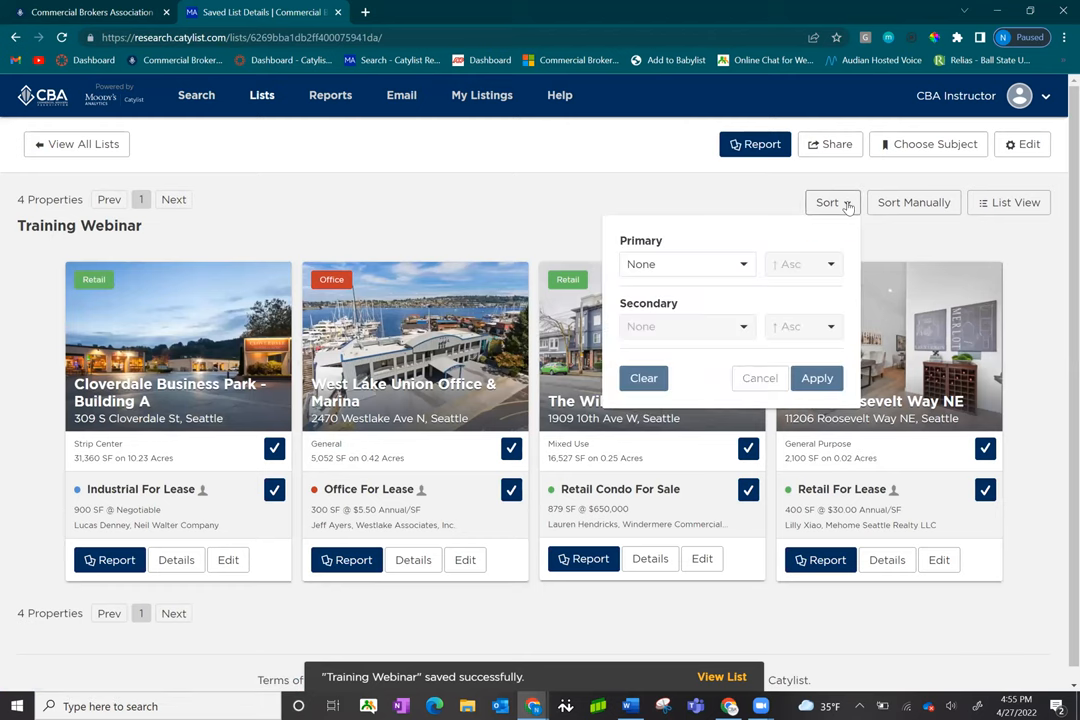
left_click(758, 378)
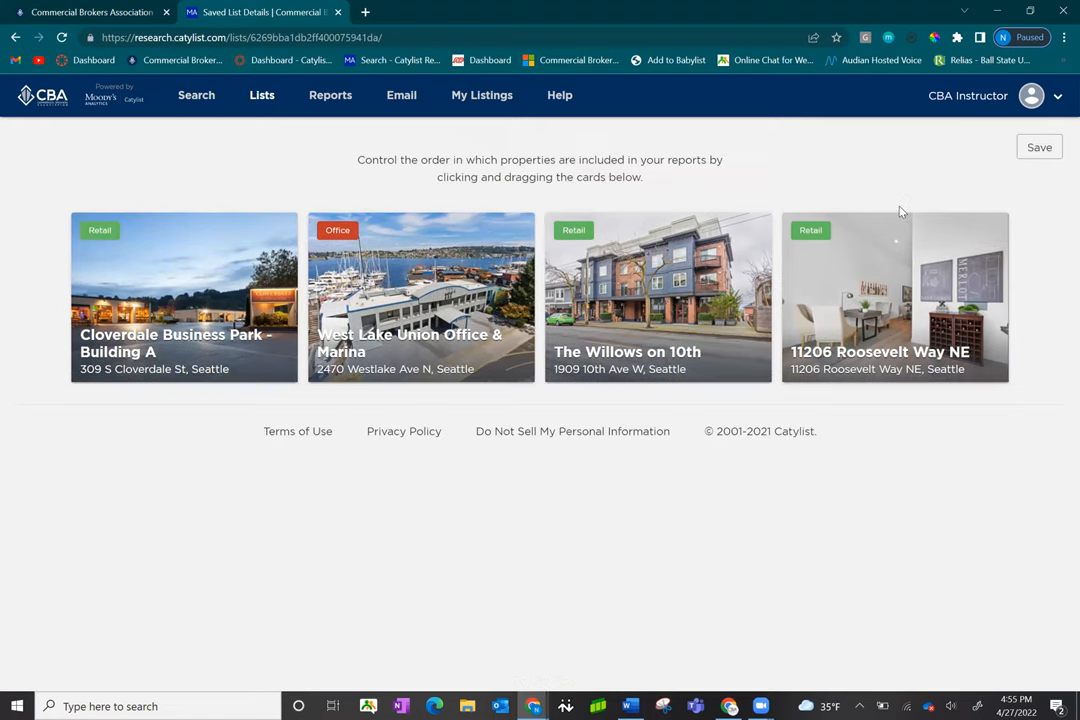
left_click_drag(896, 290, 420, 290)
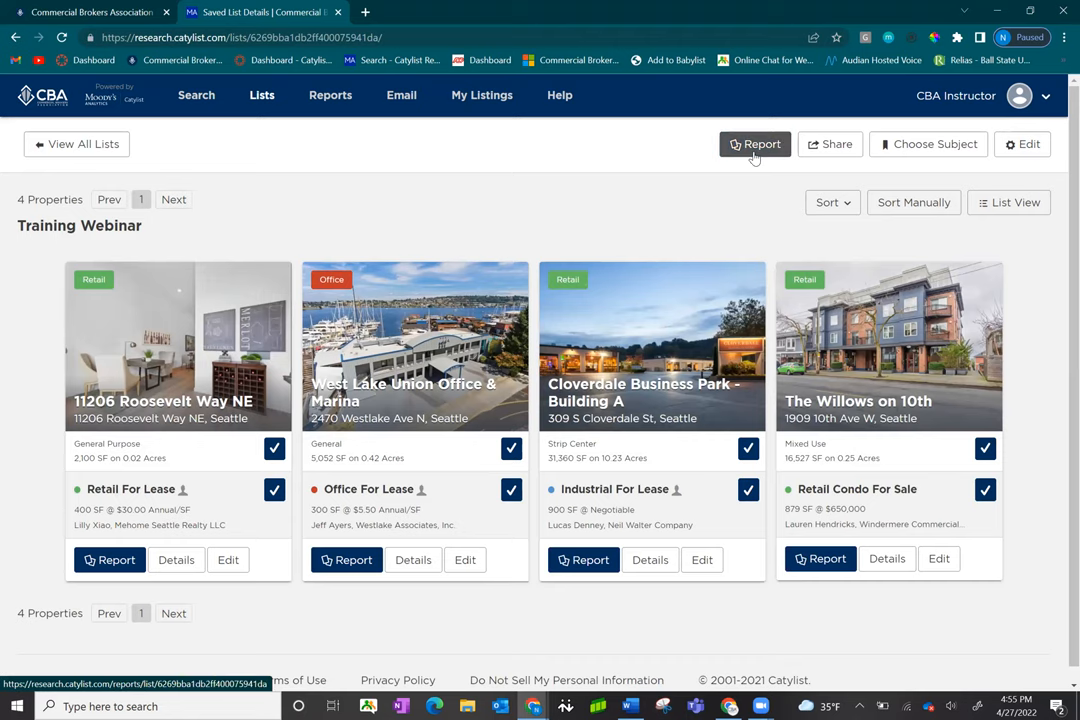
left_click(756, 144)
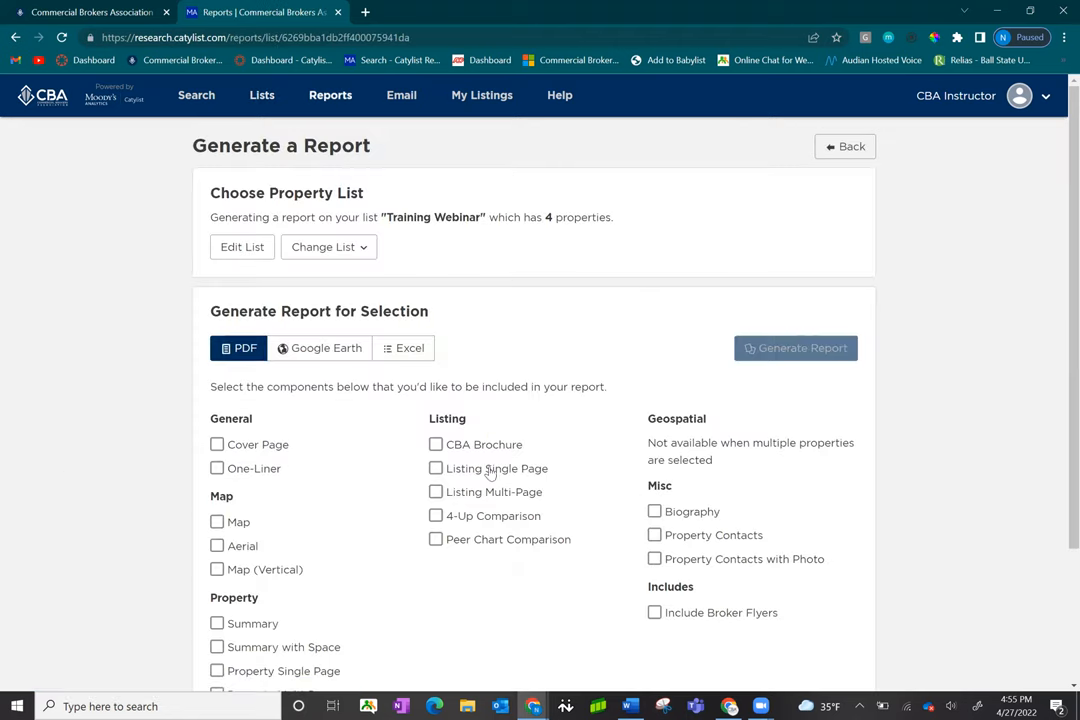
mouse_move(496, 510)
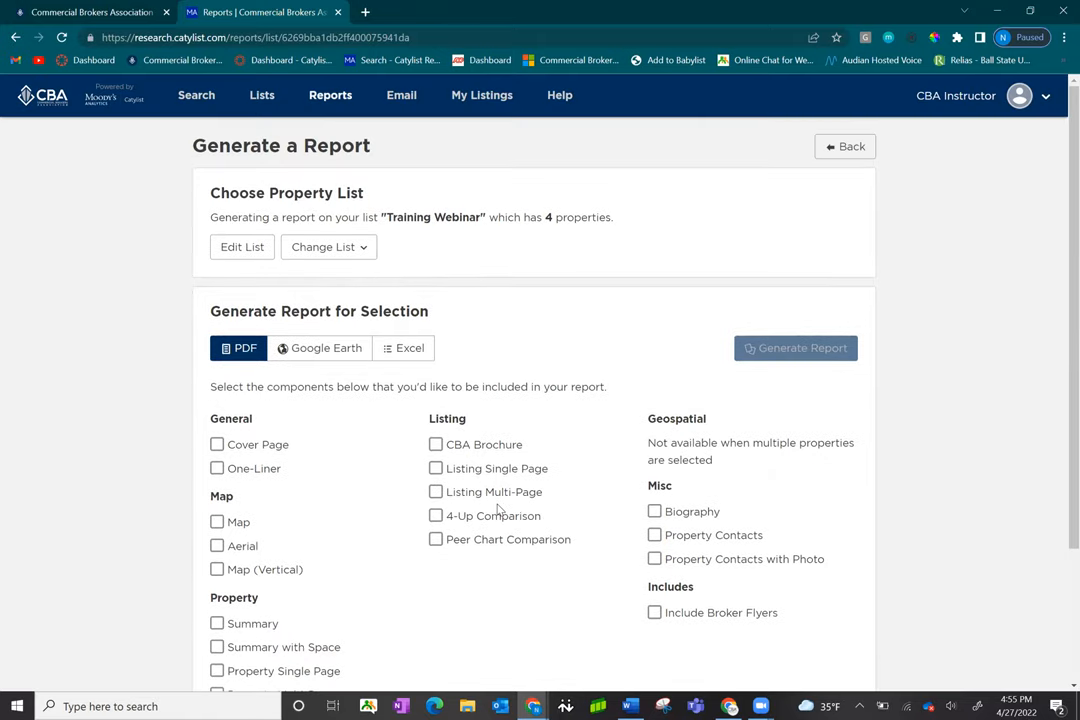
scroll("down", 3)
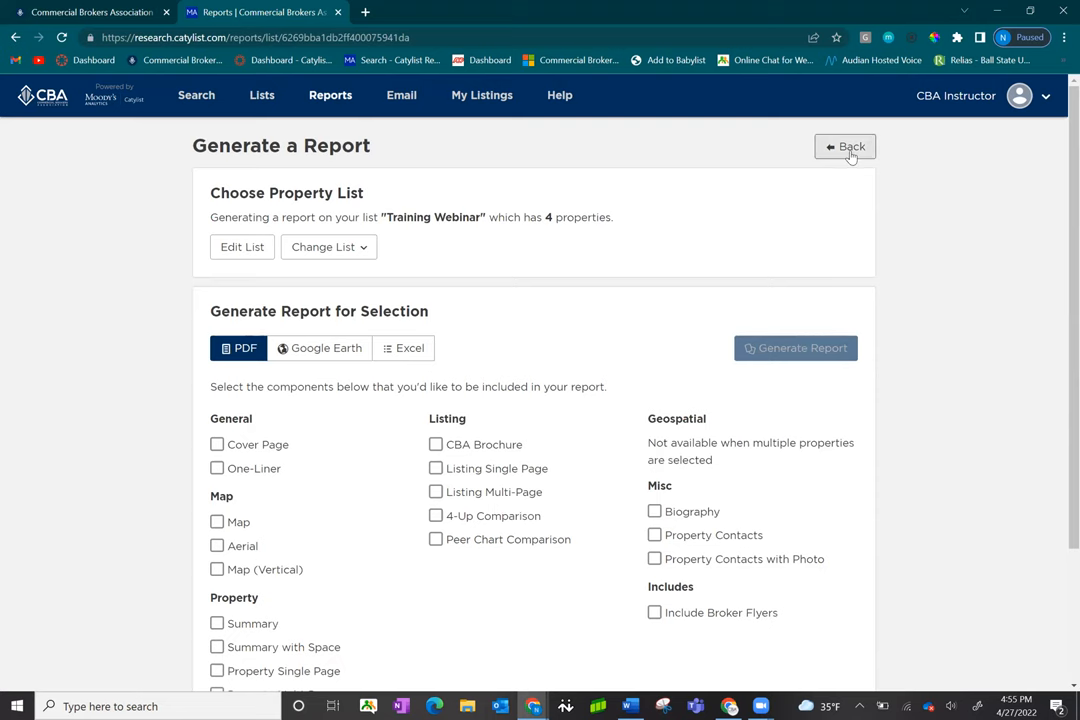
left_click(844, 146)
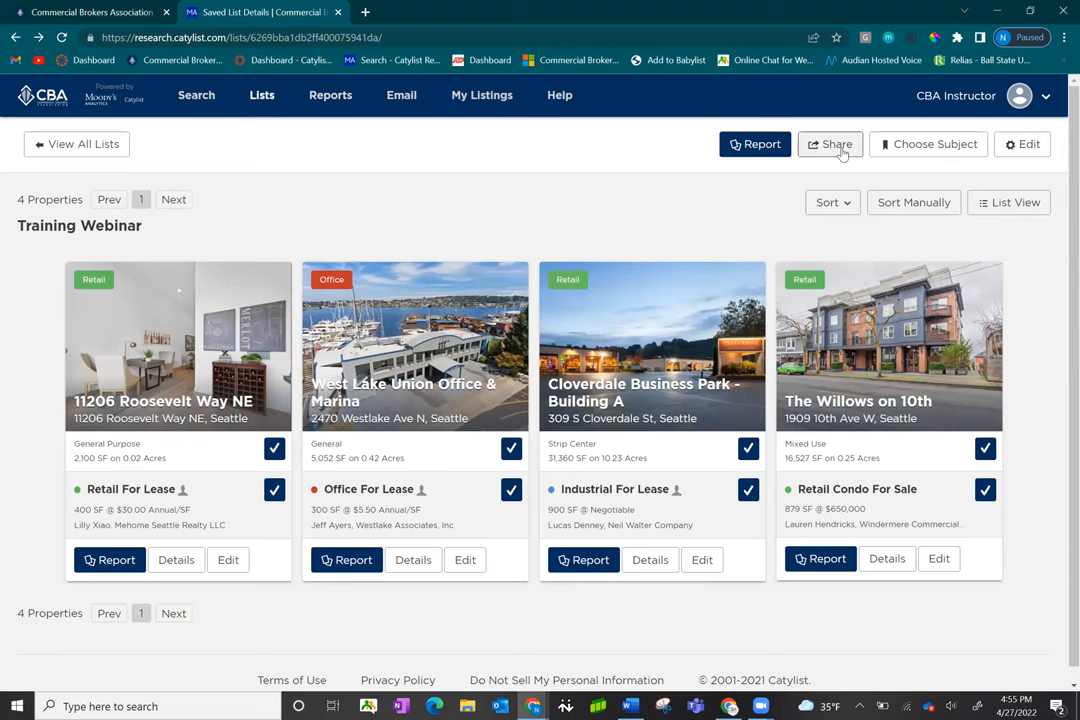
Step: Generate a unique shareable link for the Training Webinar list from the Share options
left_click(830, 144)
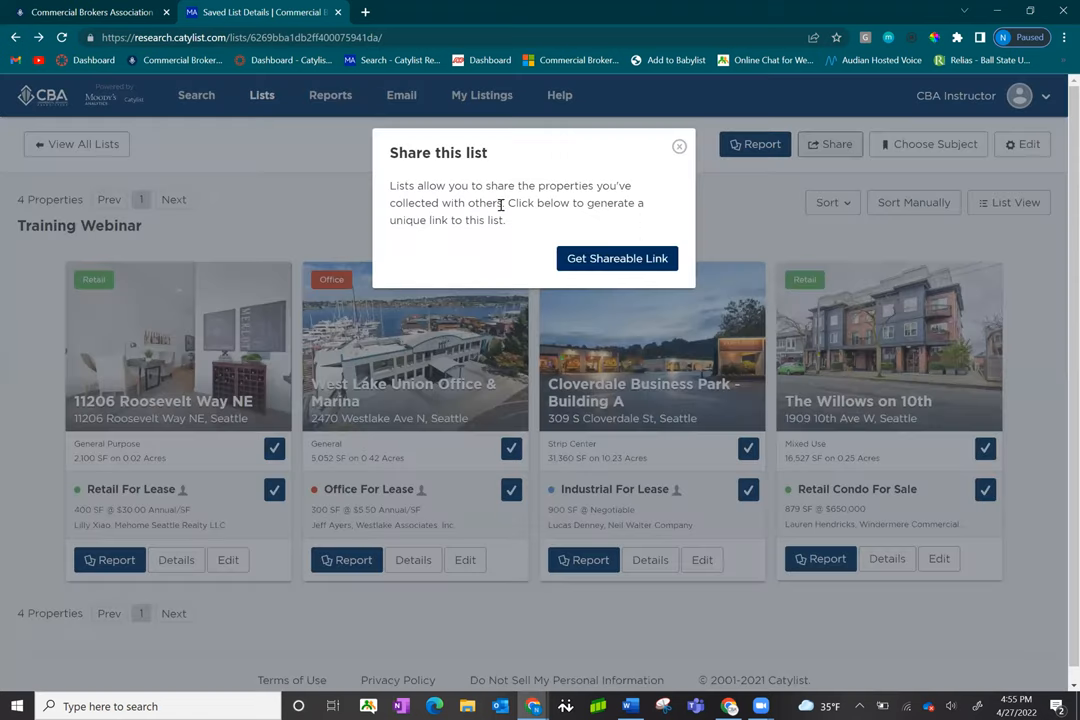
left_click_drag(508, 204, 508, 228)
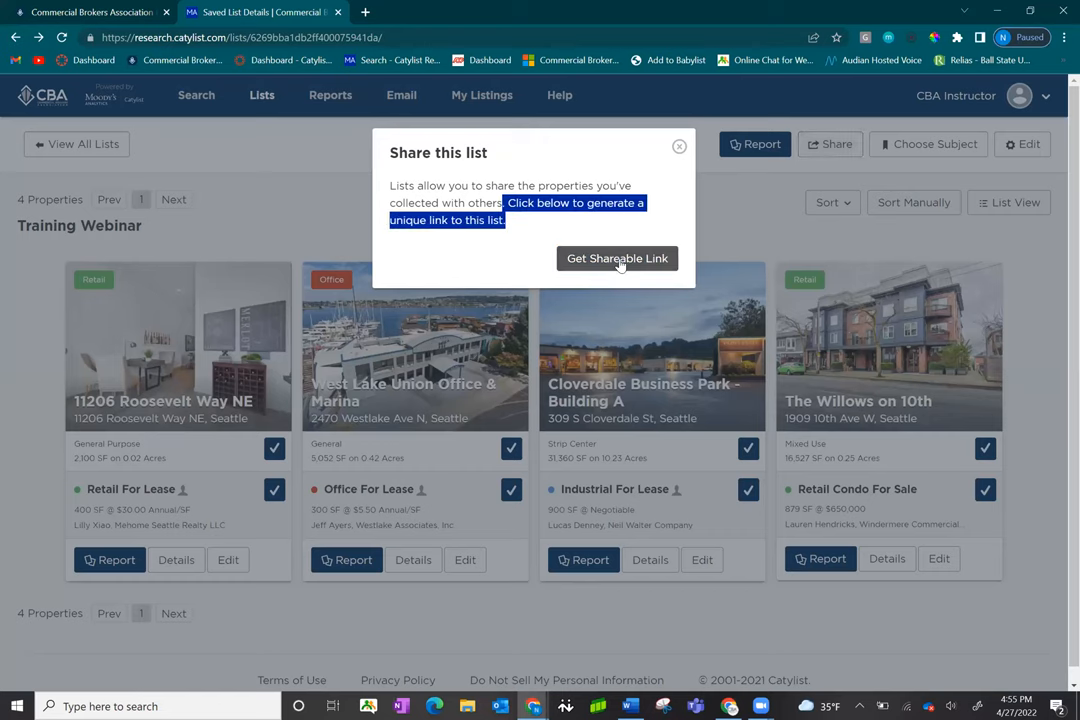
left_click(616, 258)
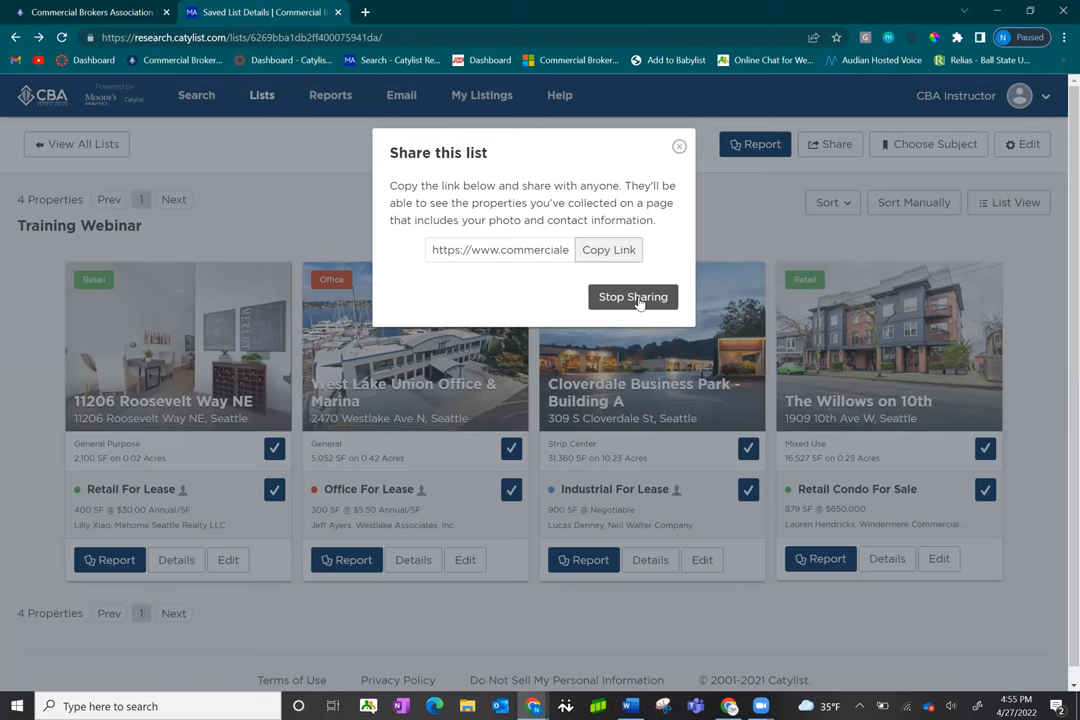
left_click(632, 296)
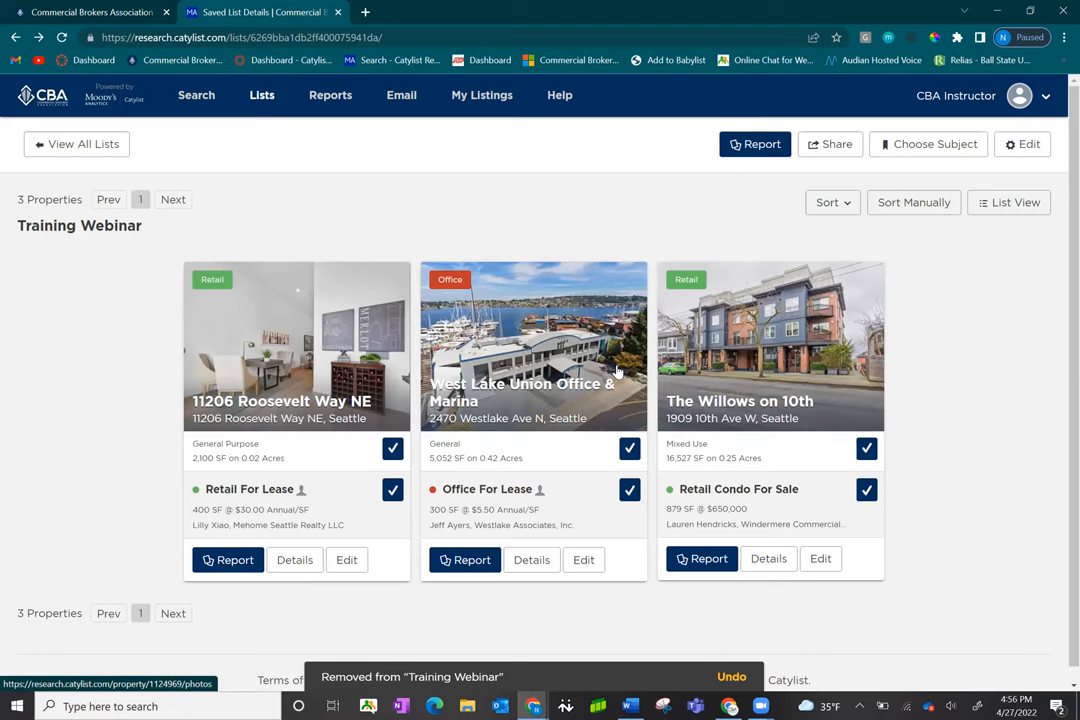
mouse_move(616, 370)
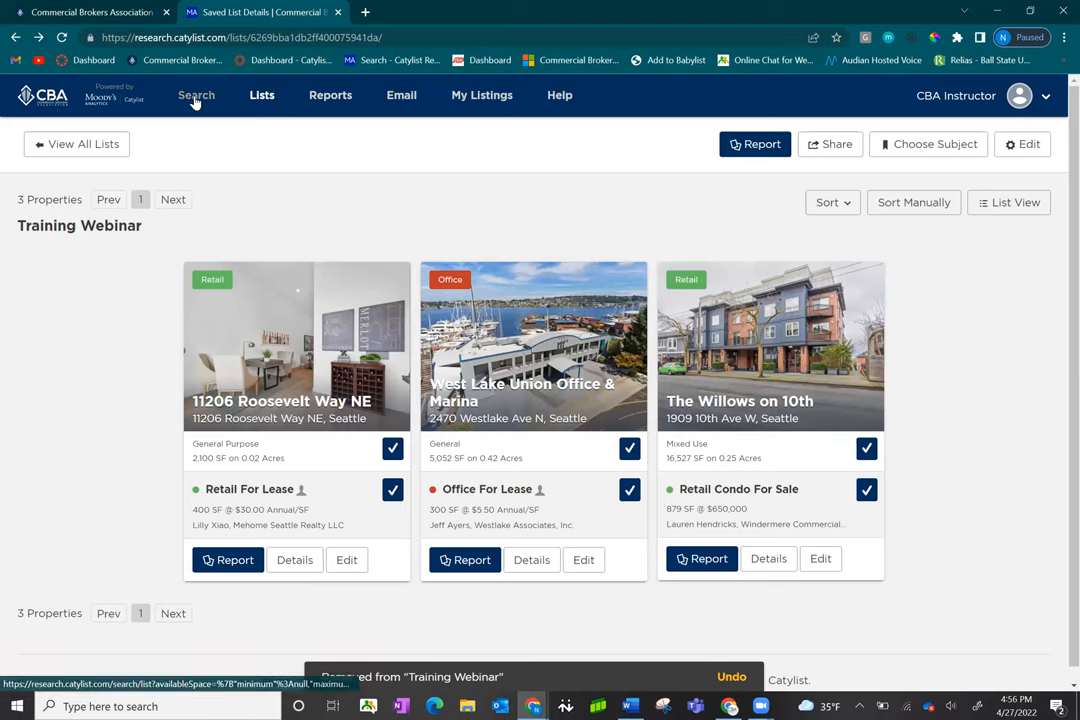
Step: Save more search results into Training Webinar, bringing it to 6 items in the saved lists overview
left_click(196, 96)
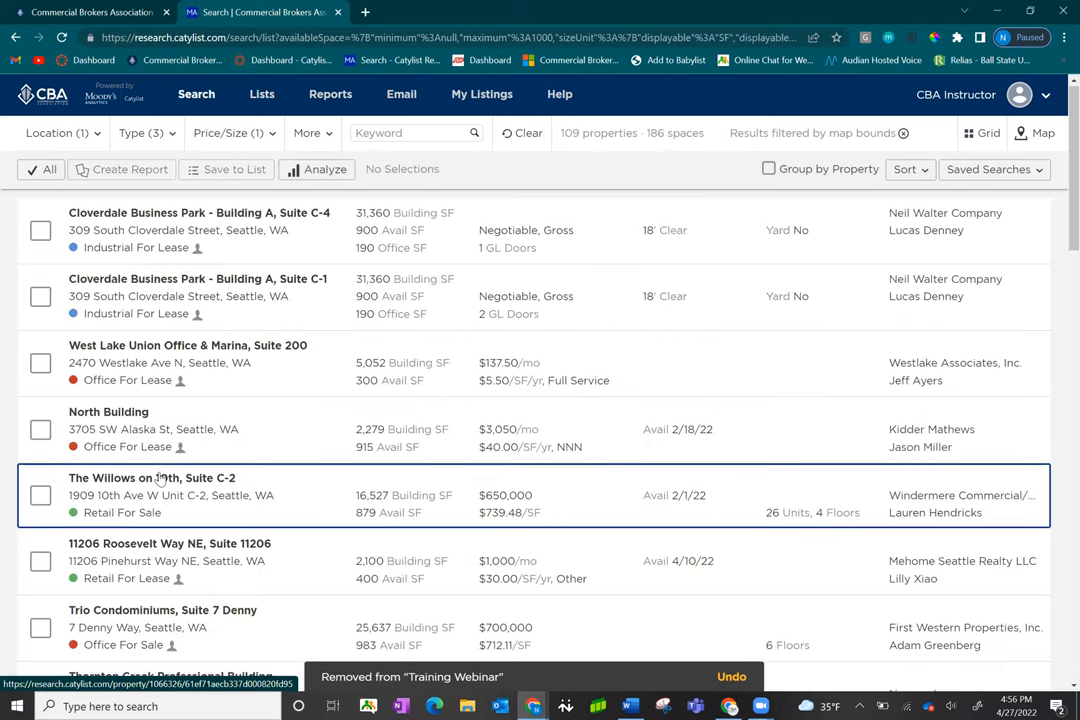
scroll("down", 3)
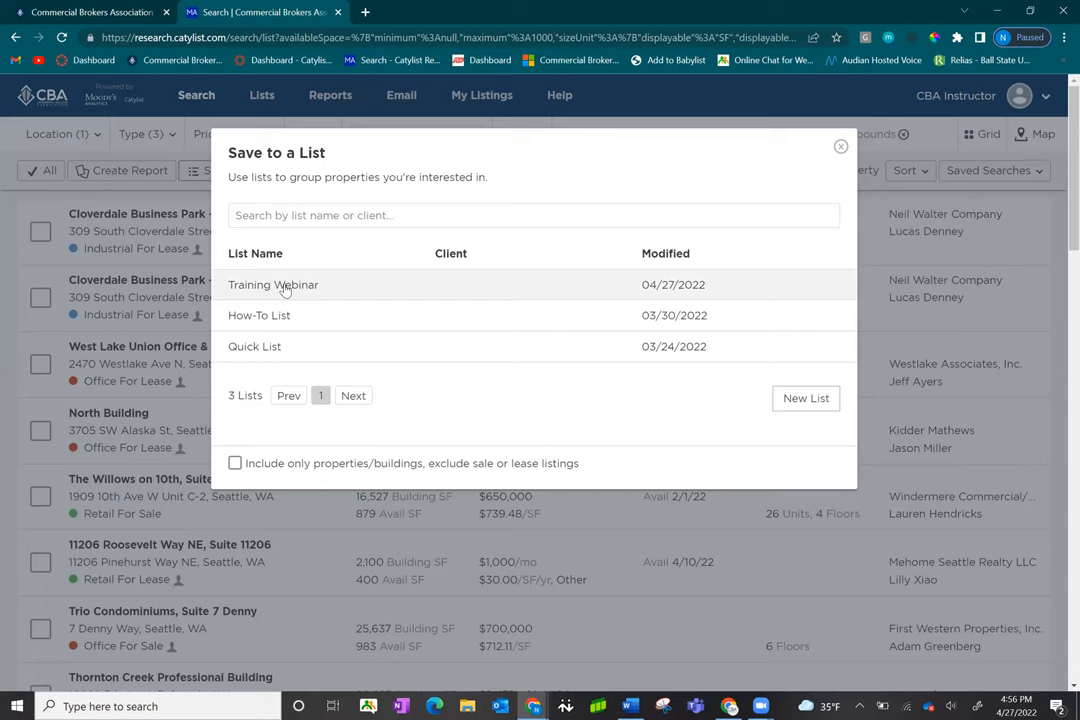
mouse_move(310, 290)
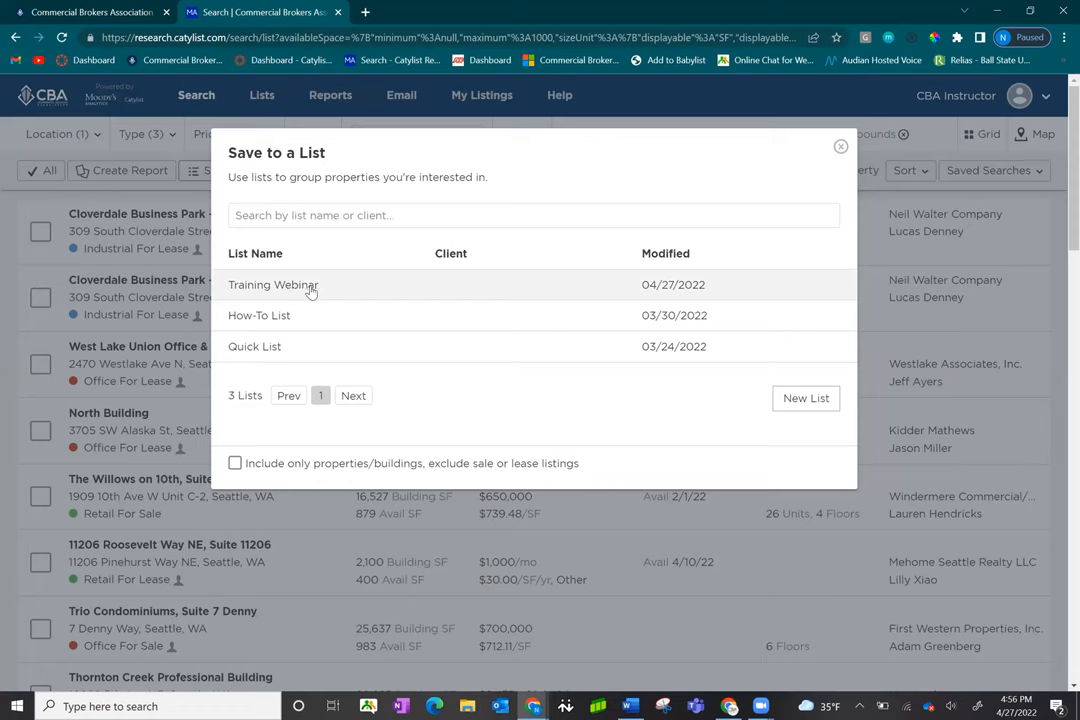
left_click(272, 284)
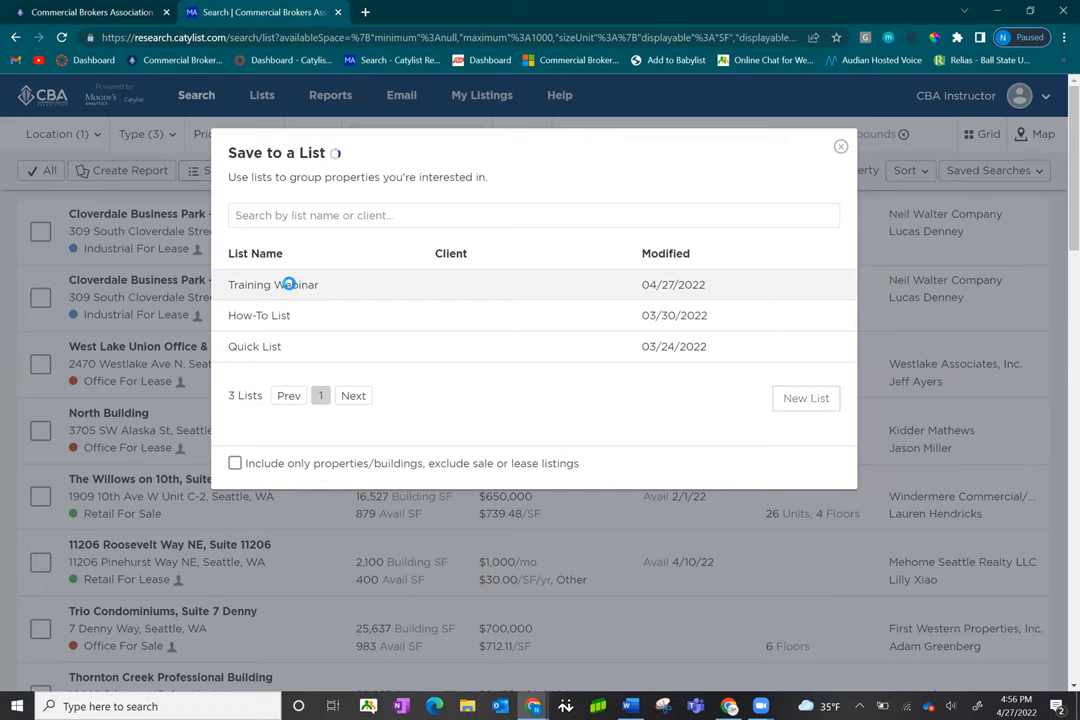
left_click(272, 284)
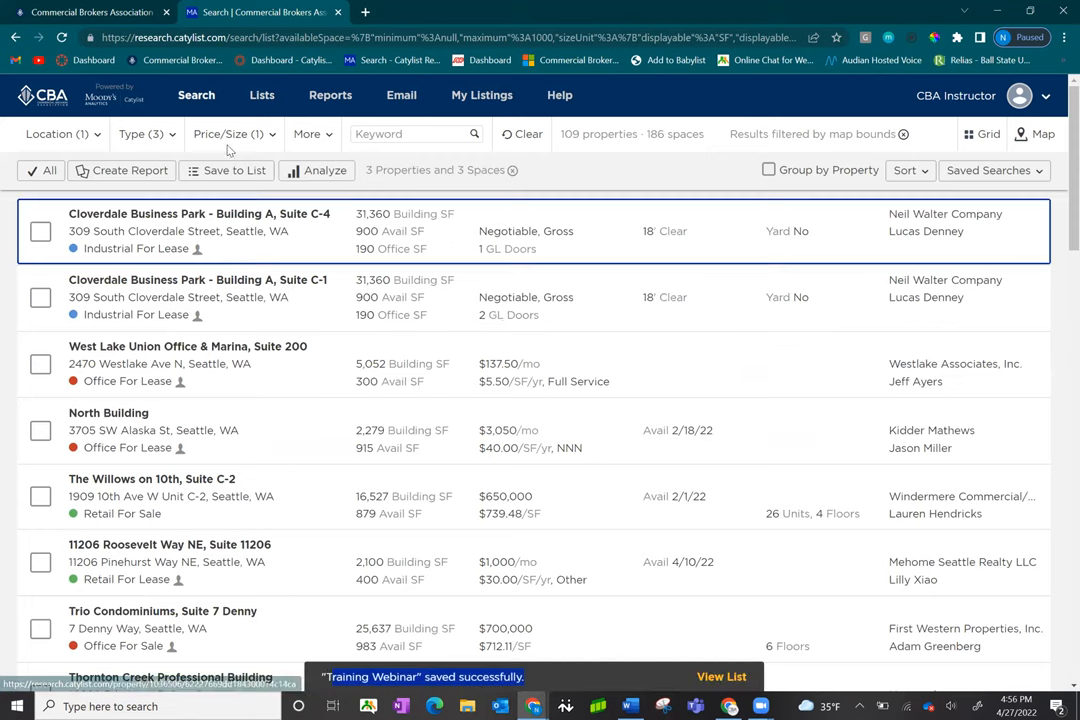
left_click(260, 96)
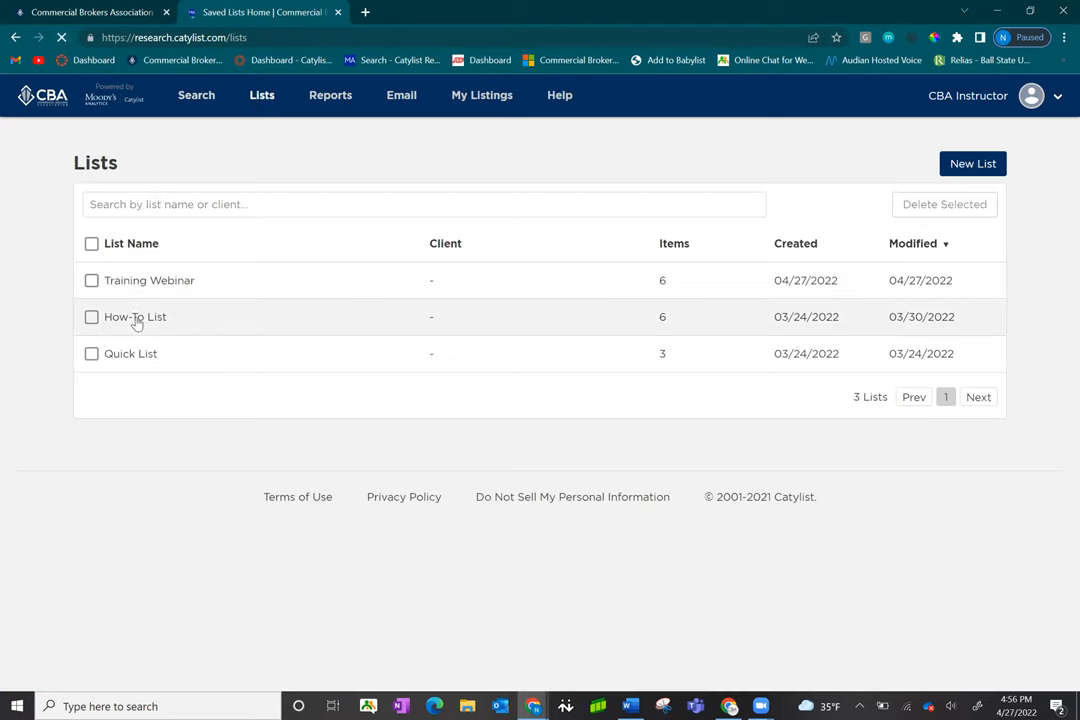
mouse_move(150, 280)
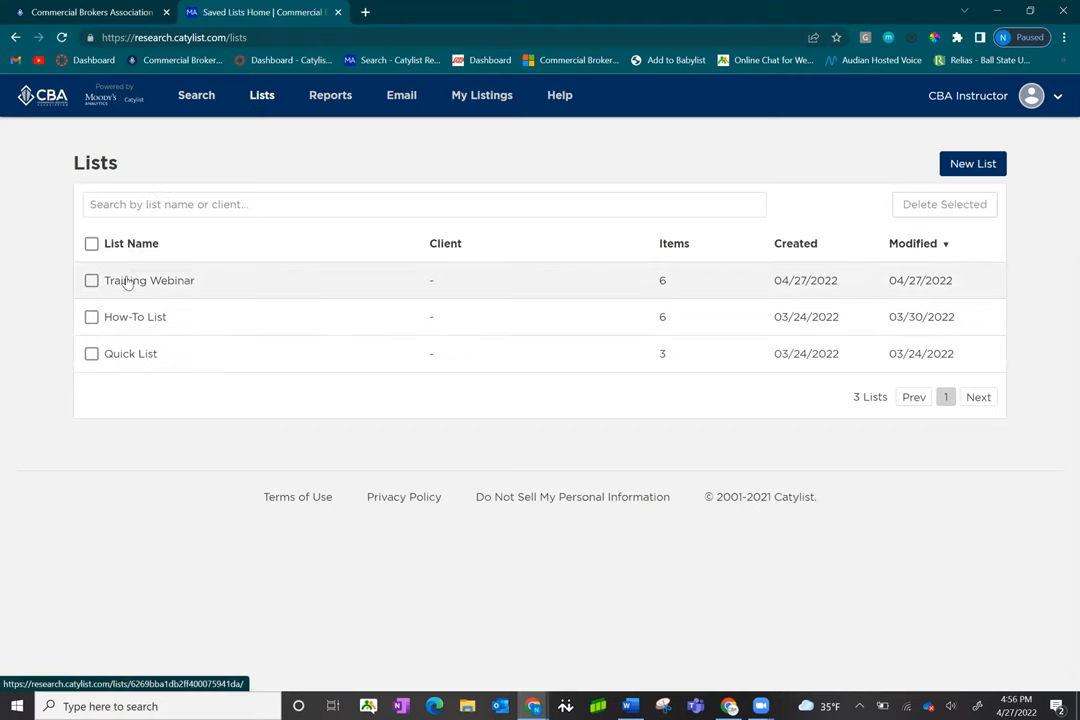
mouse_move(188, 288)
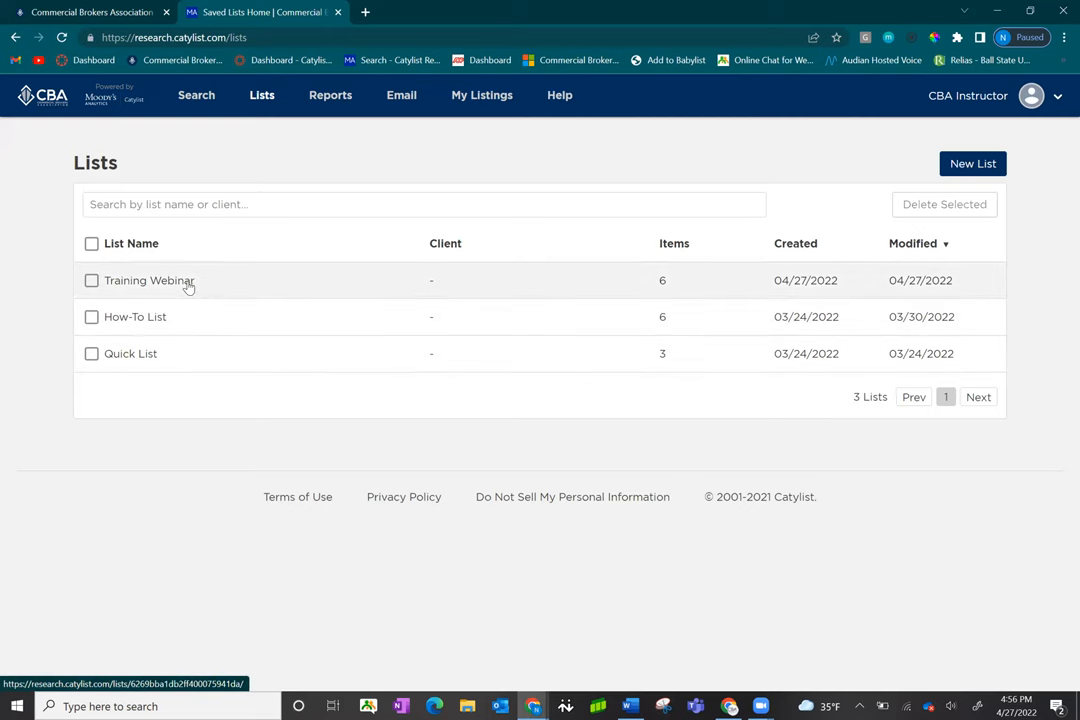
left_click(148, 280)
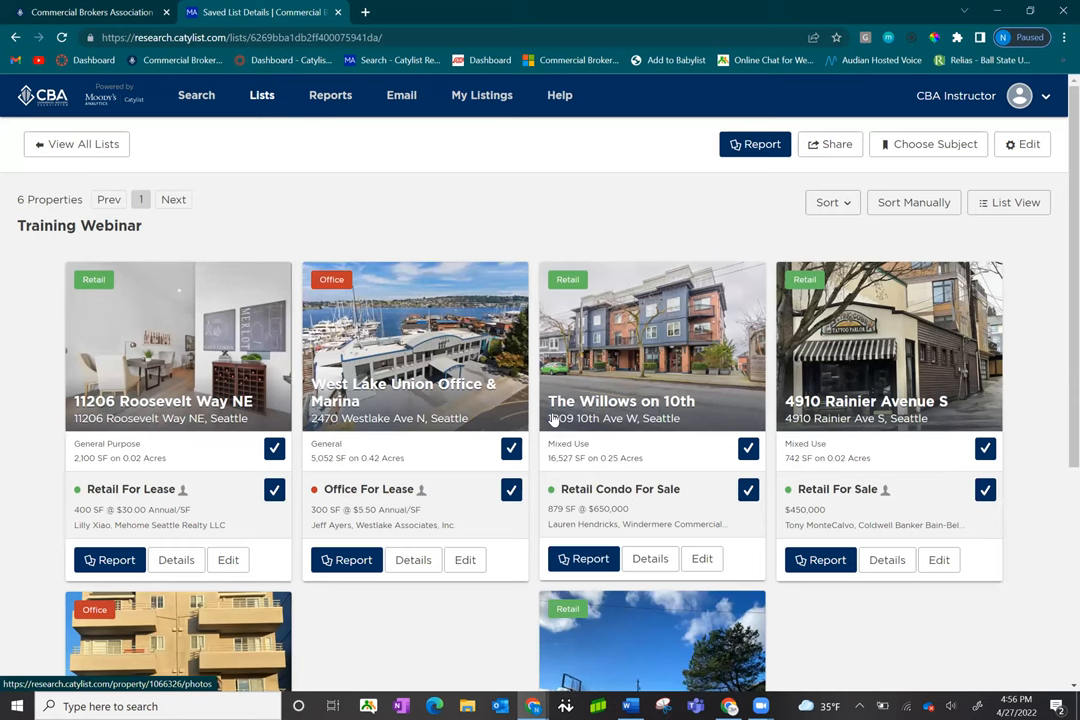
mouse_move(496, 592)
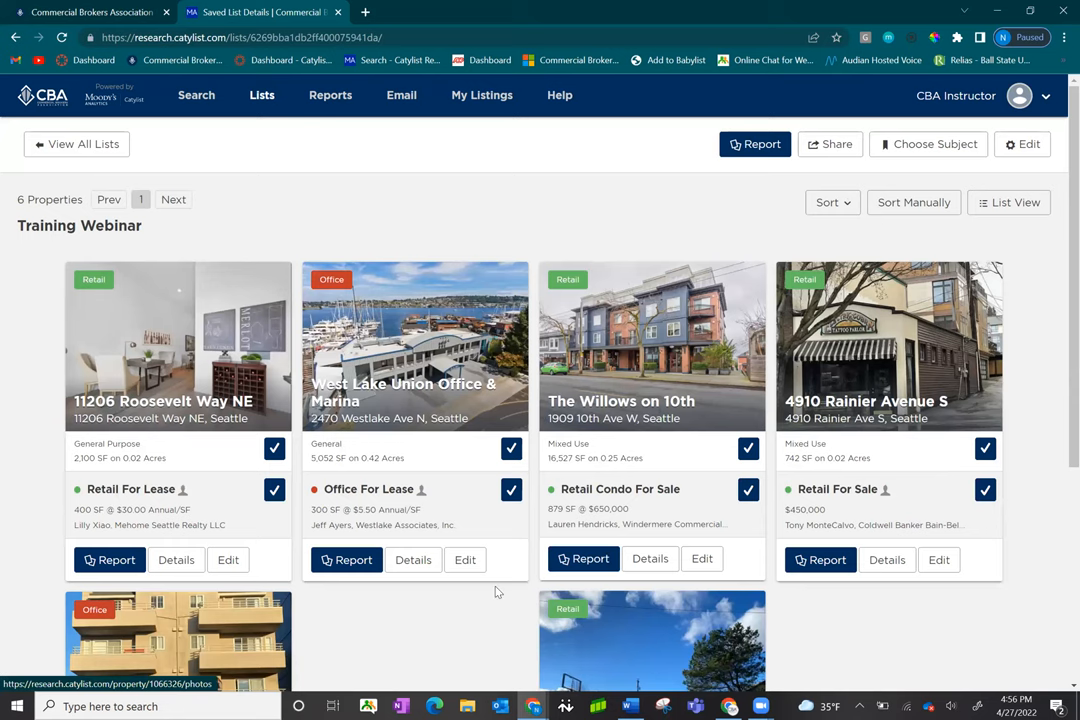
scroll("down", 3)
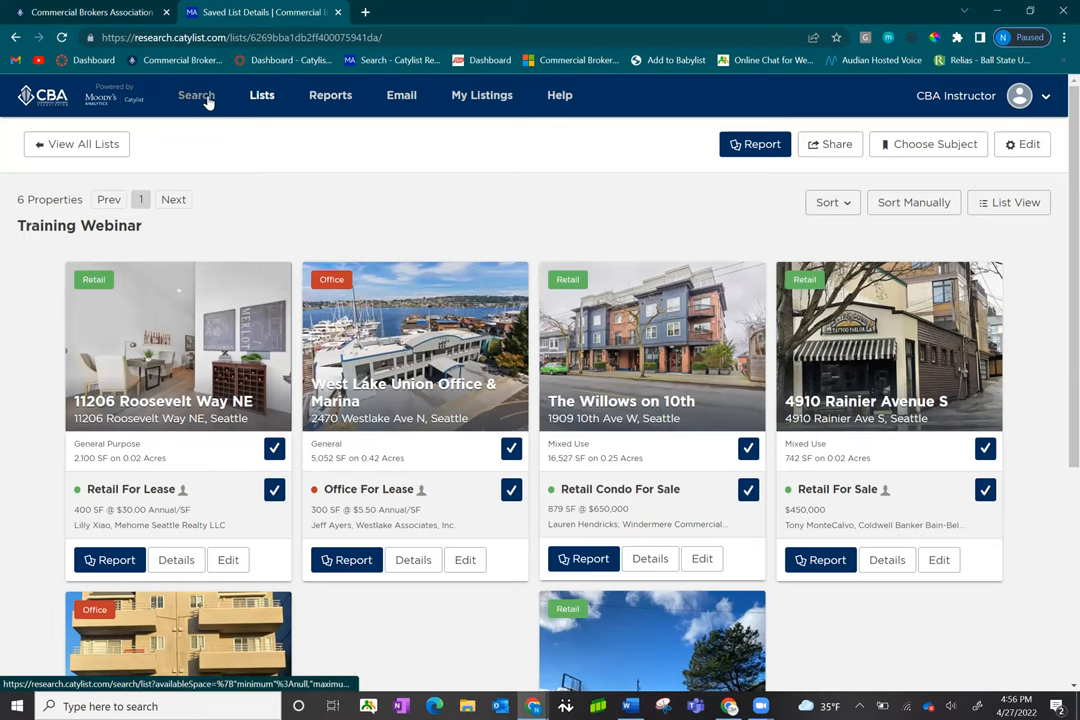
left_click(196, 96)
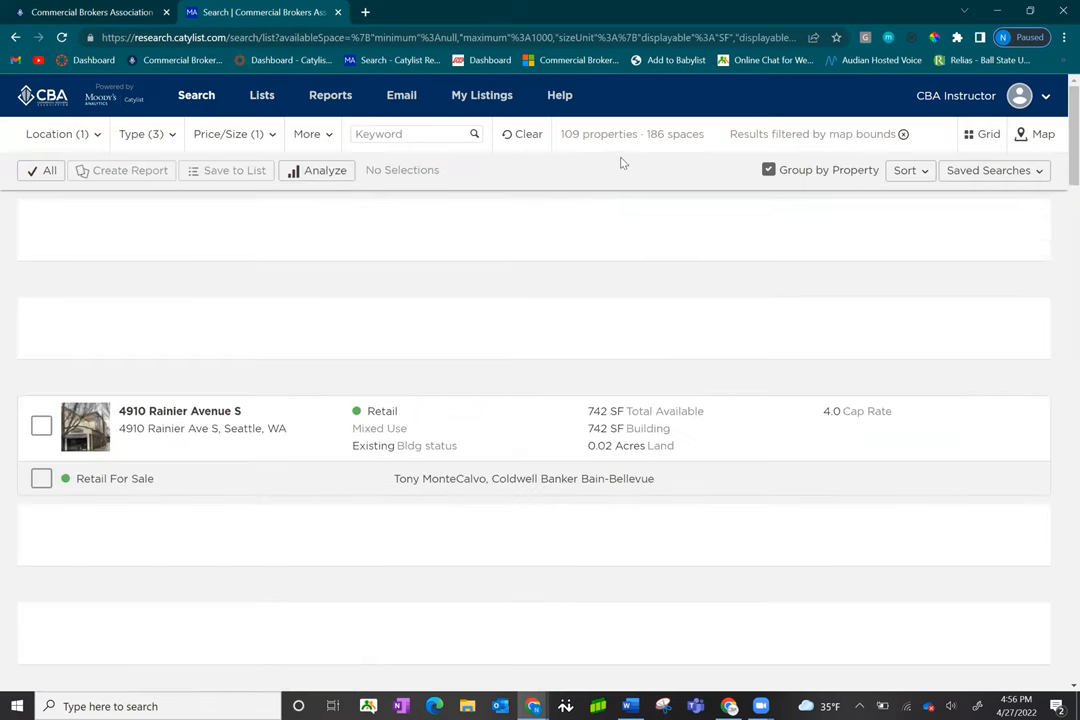